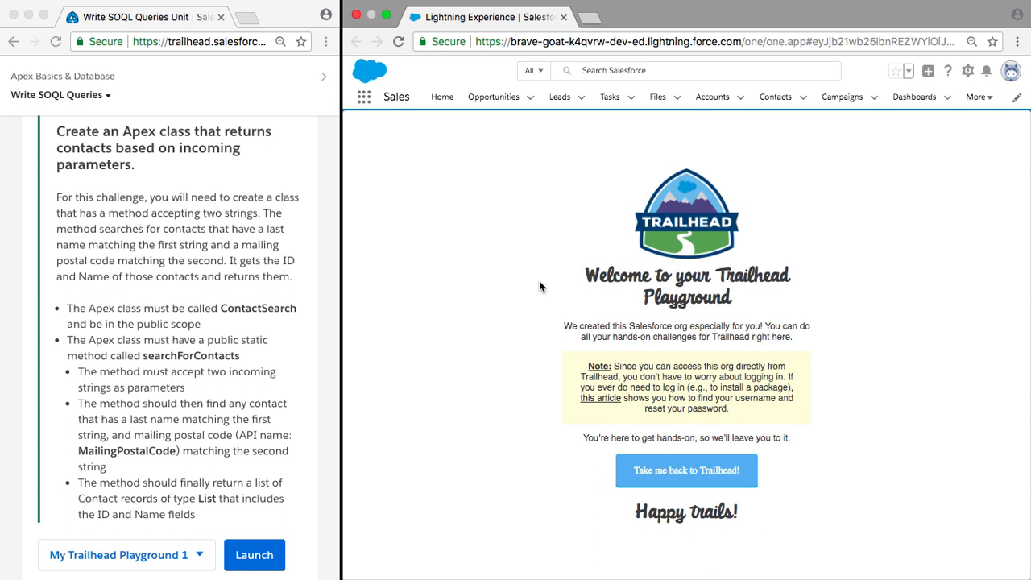
mouse_move(166, 167)
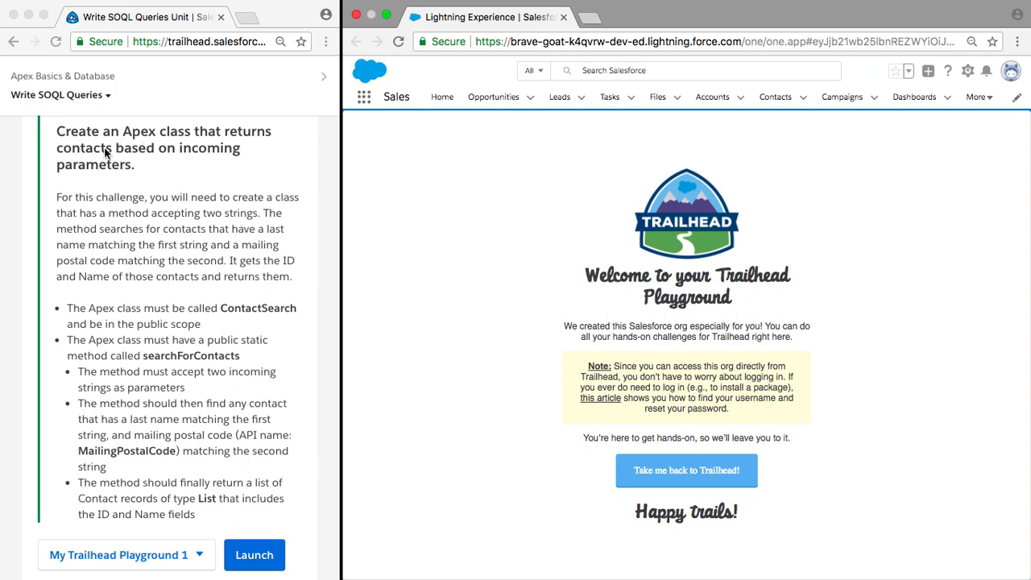
mouse_move(848, 242)
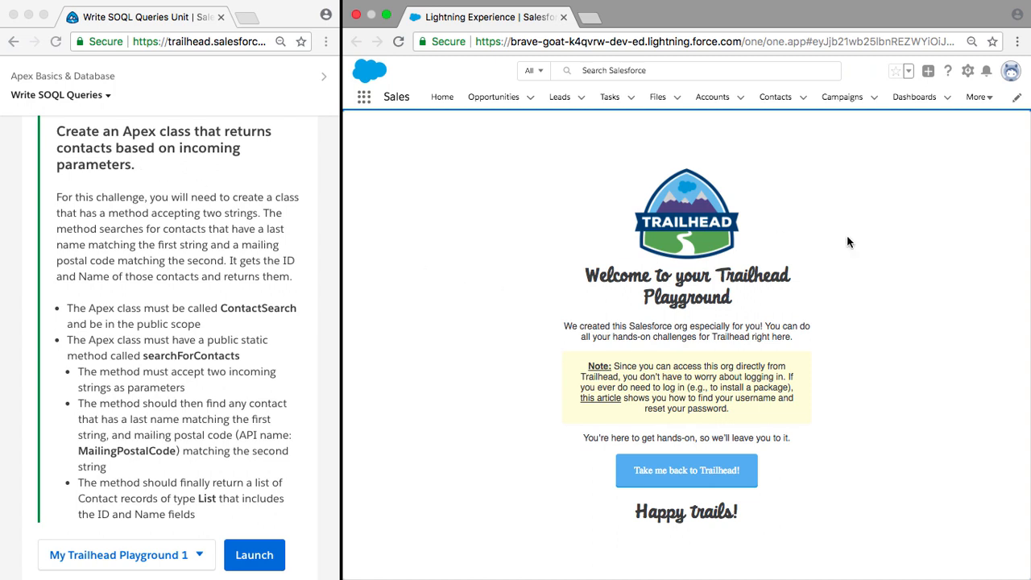
Launch the Developer Console from the Setup gear menu and let its workspace load.
click(967, 71)
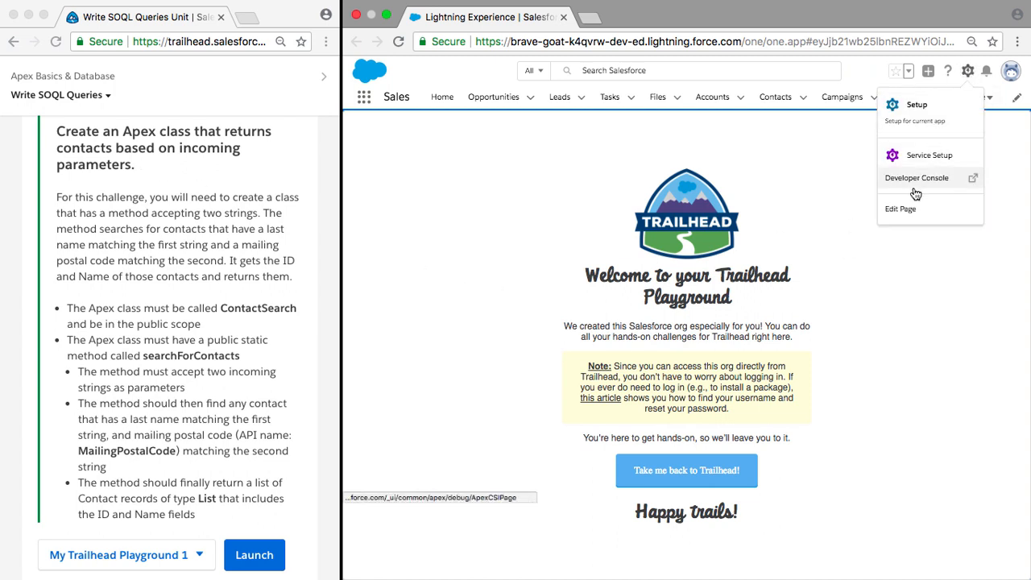
click(917, 177)
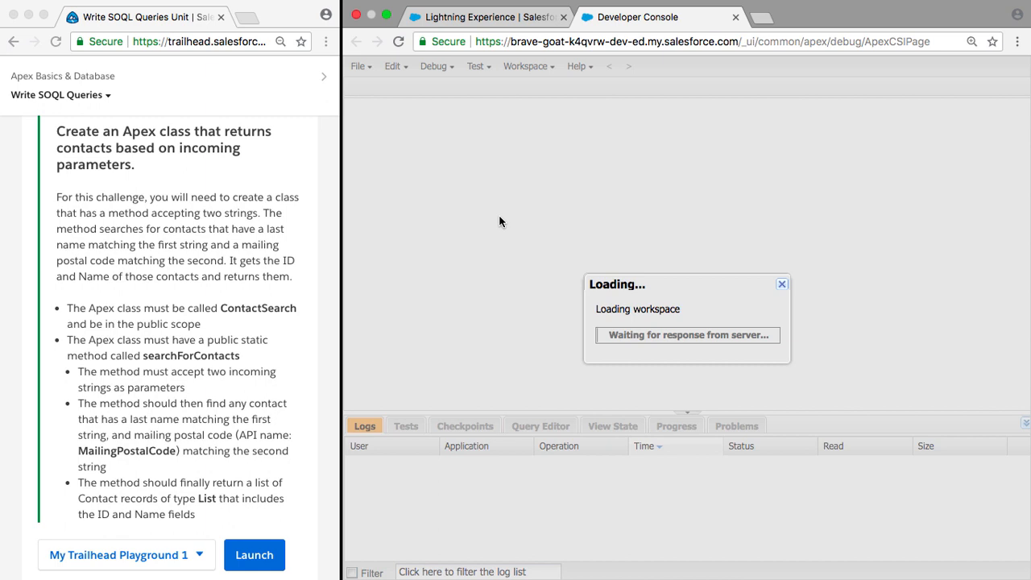
click(735, 425)
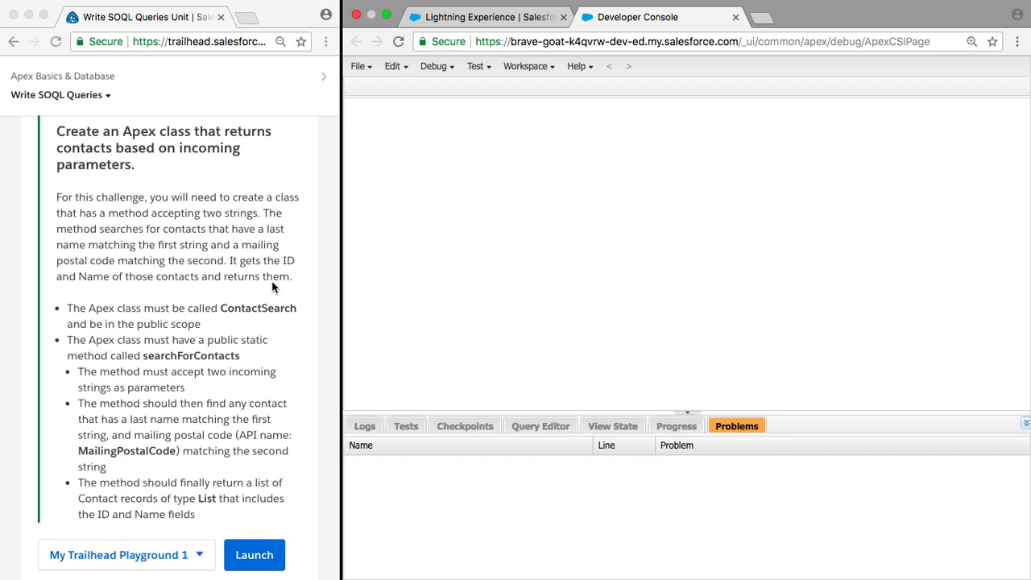
mouse_move(135, 208)
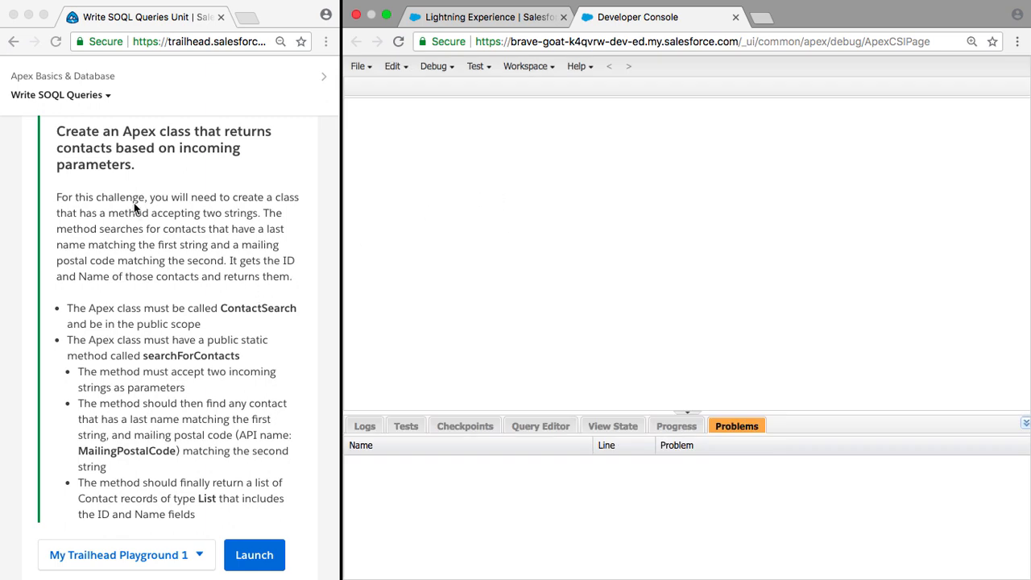
mouse_move(172, 216)
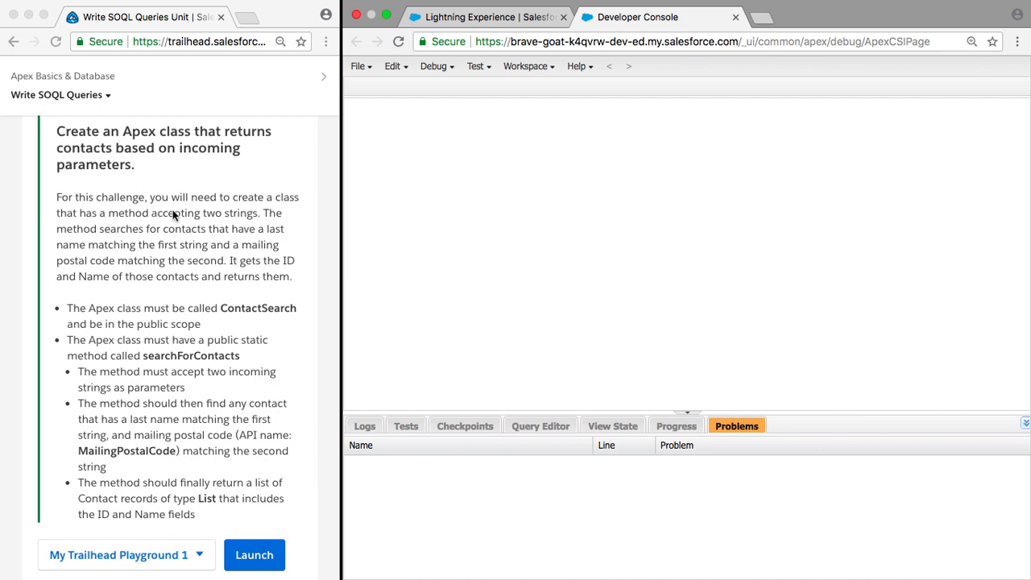
mouse_move(235, 220)
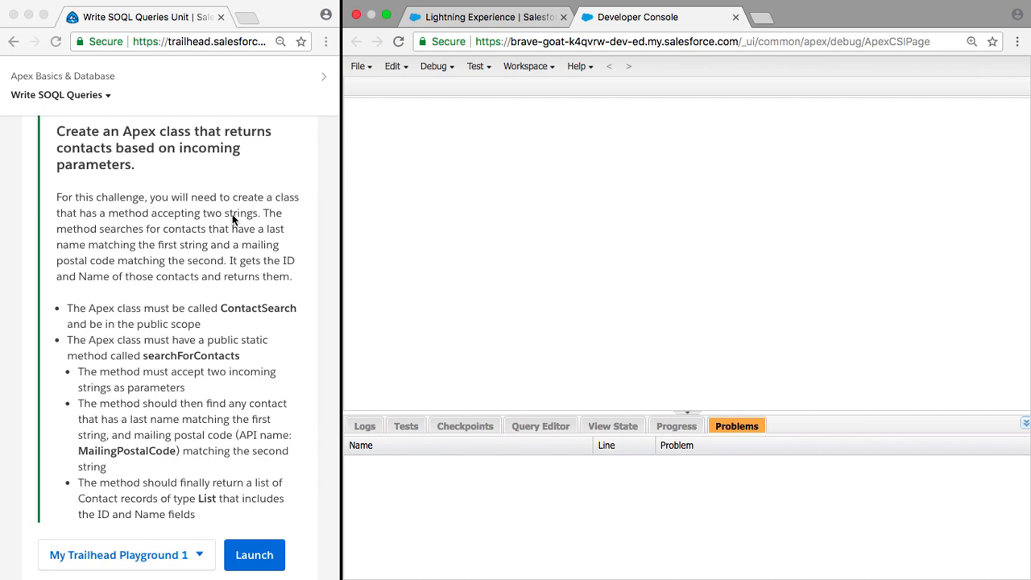
mouse_move(146, 249)
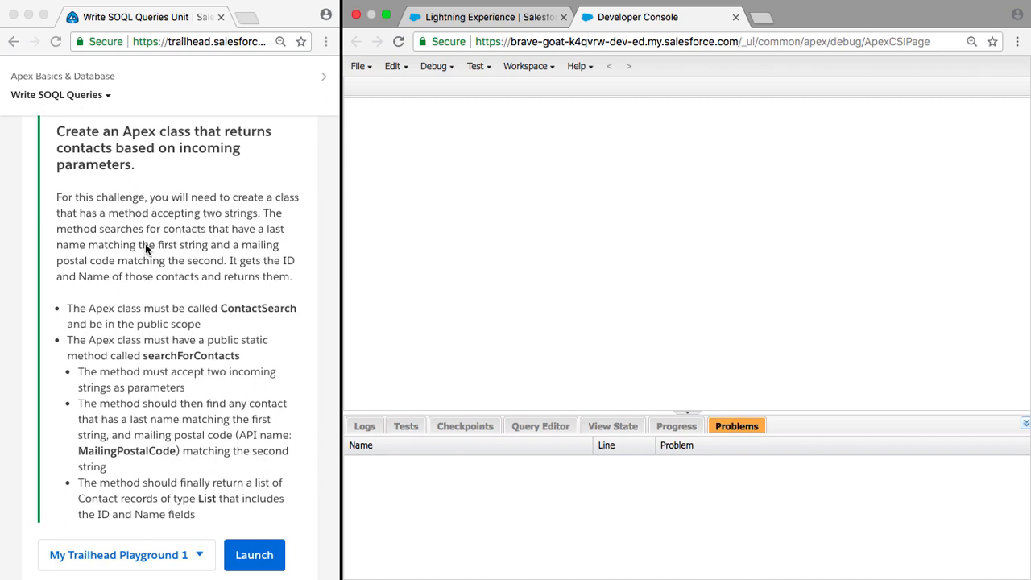
mouse_move(100, 270)
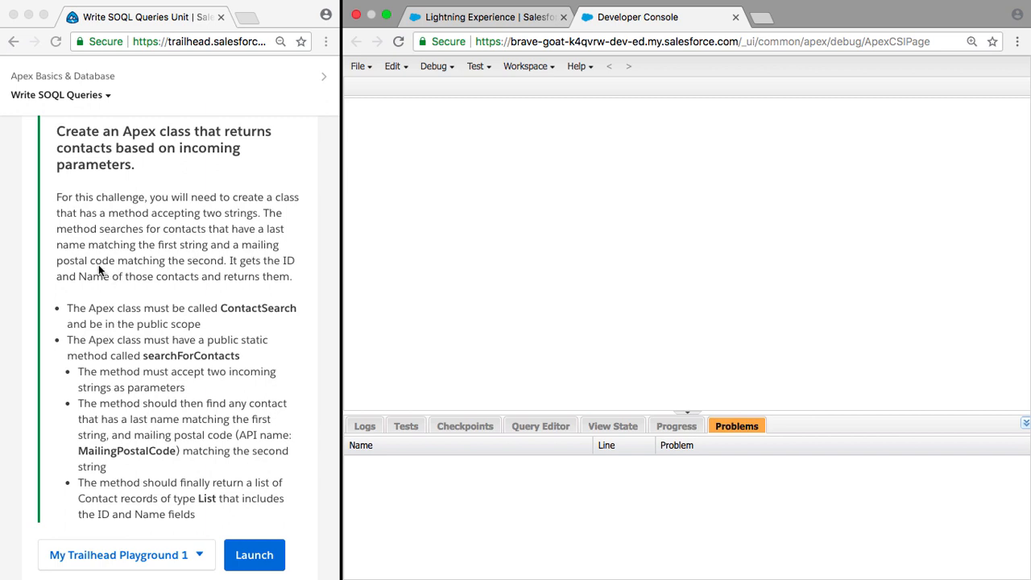
mouse_move(217, 272)
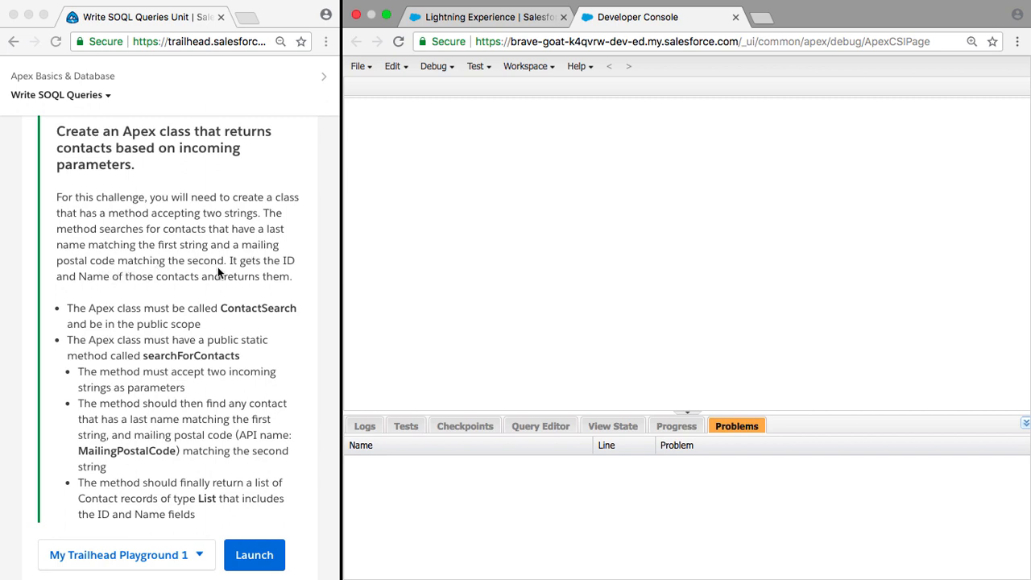
mouse_move(244, 286)
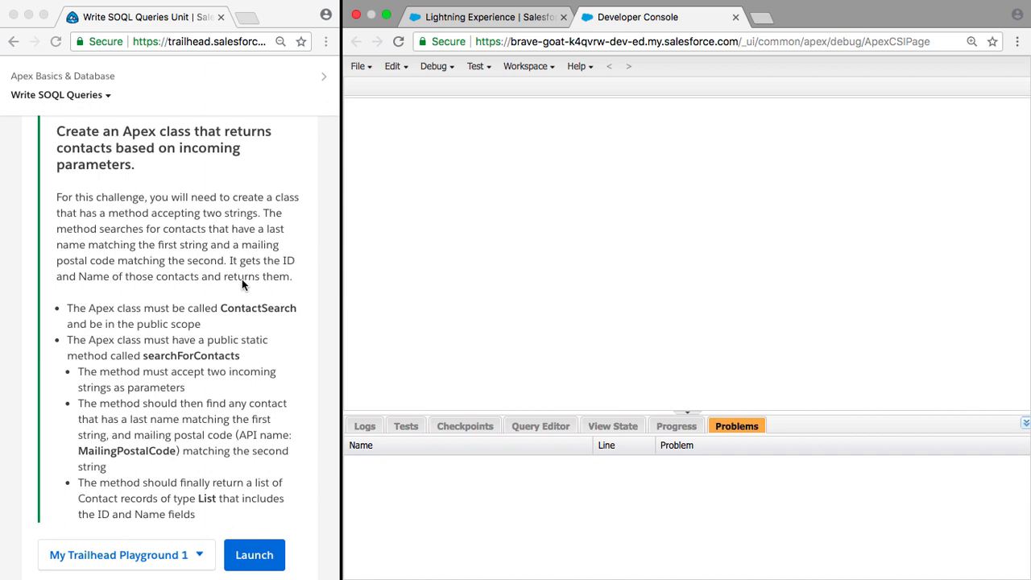
mouse_move(102, 317)
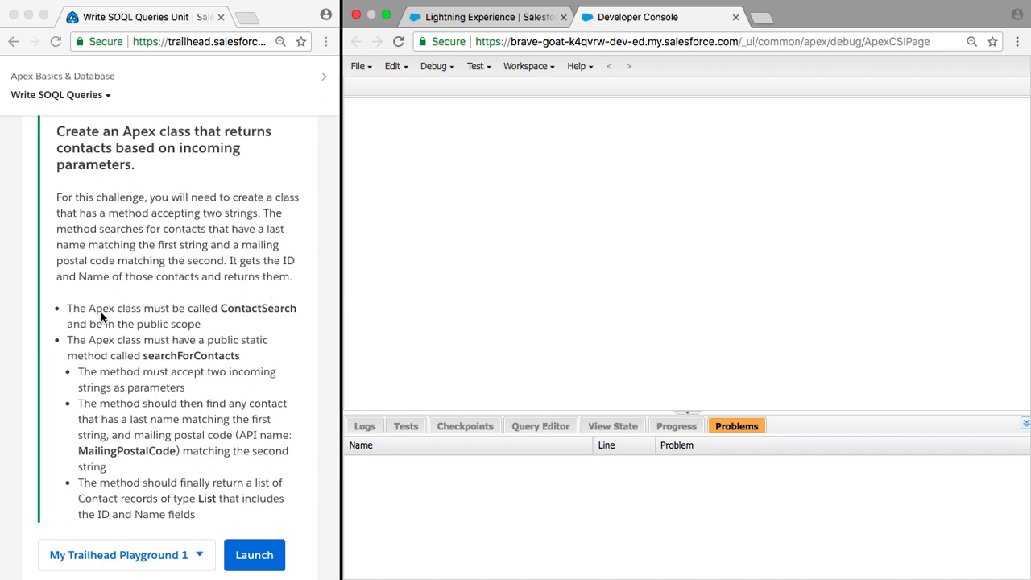
mouse_move(400, 123)
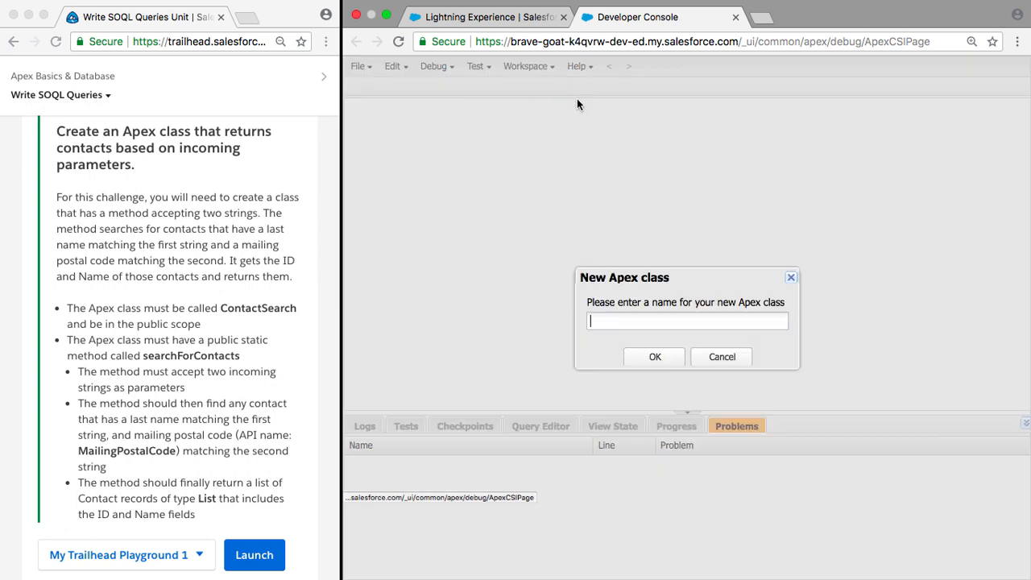
Name the new Apex class ContactSearch and confirm its creation.
text(Contac)
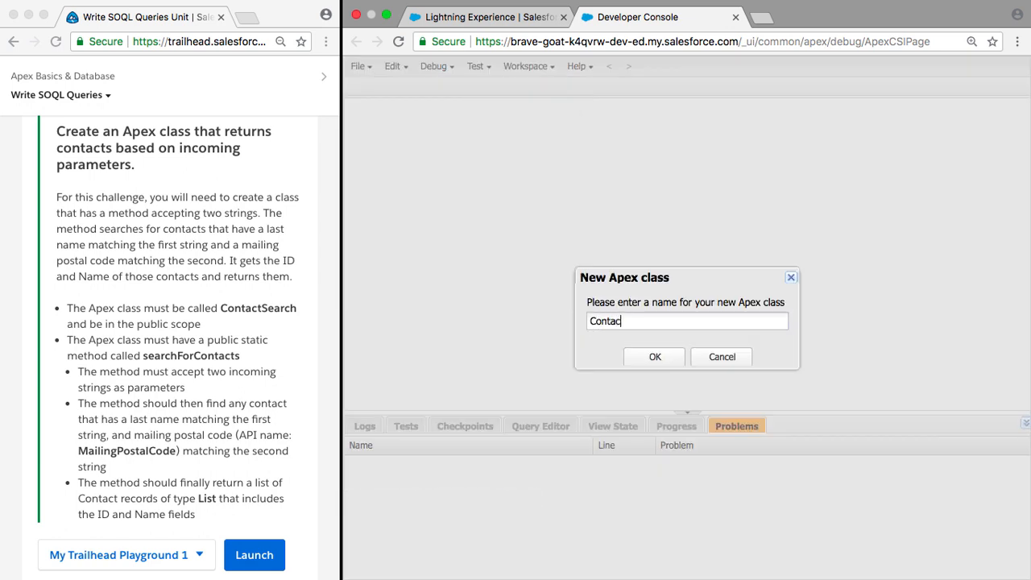
text(Search)
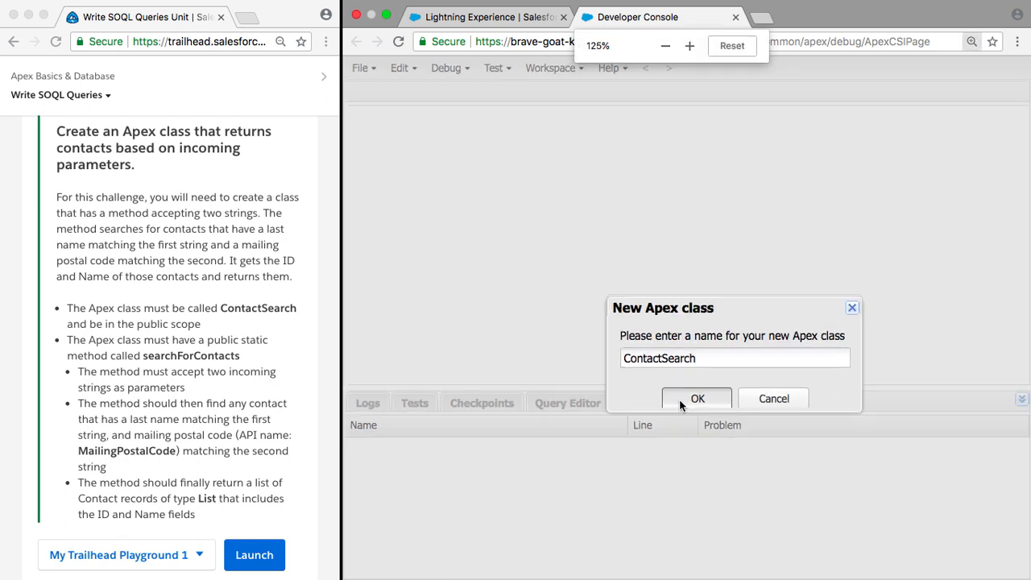
click(698, 398)
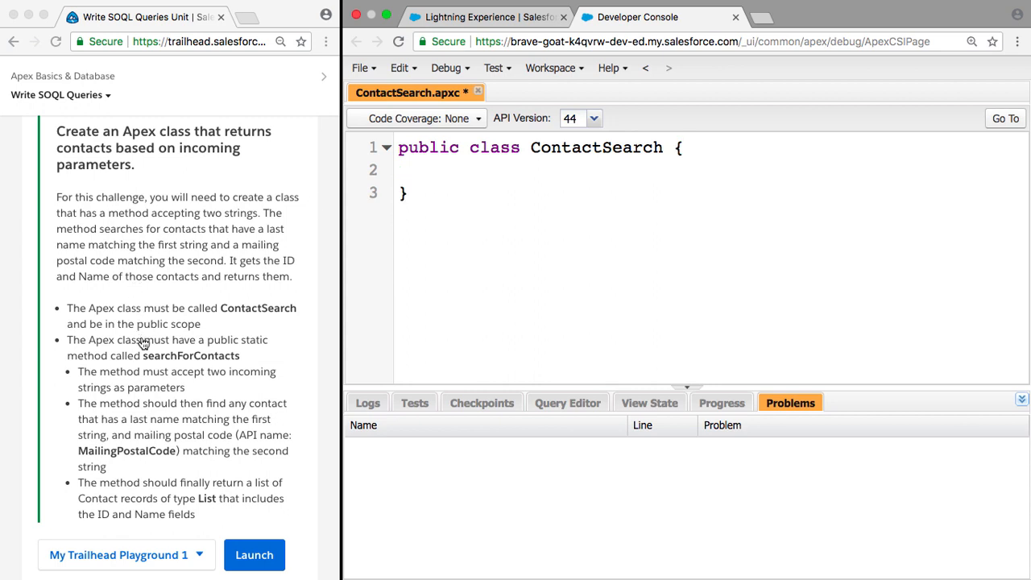
mouse_move(244, 343)
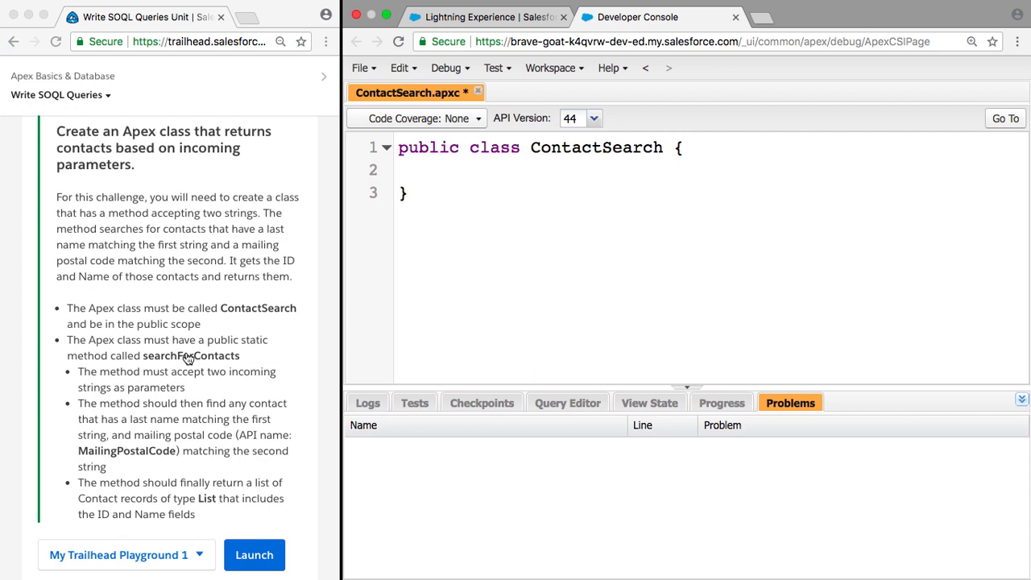
Declare 'public static List<Contact> searchForContacts() {' and begin a String parameter.
click(439, 169)
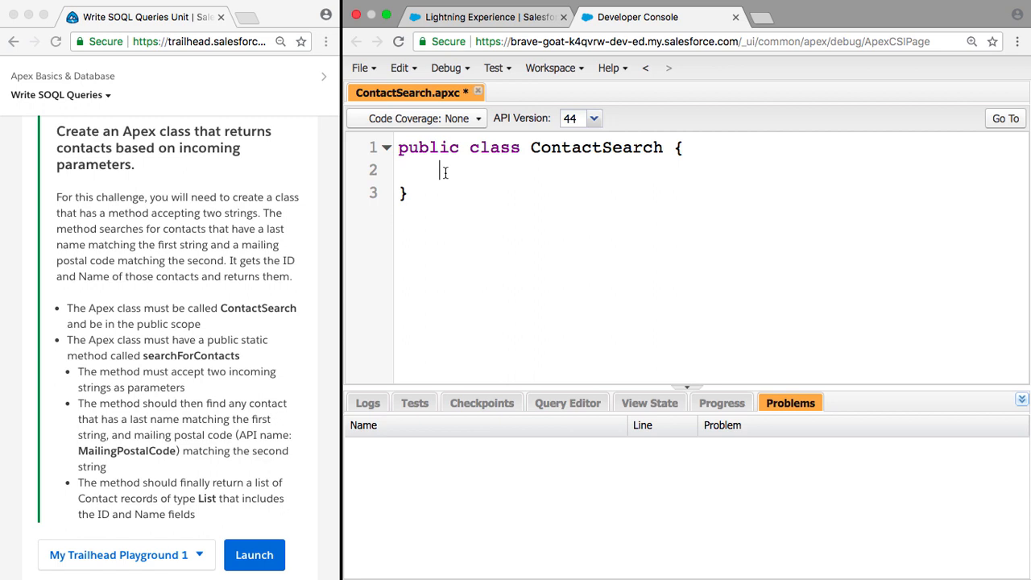
text(publi)
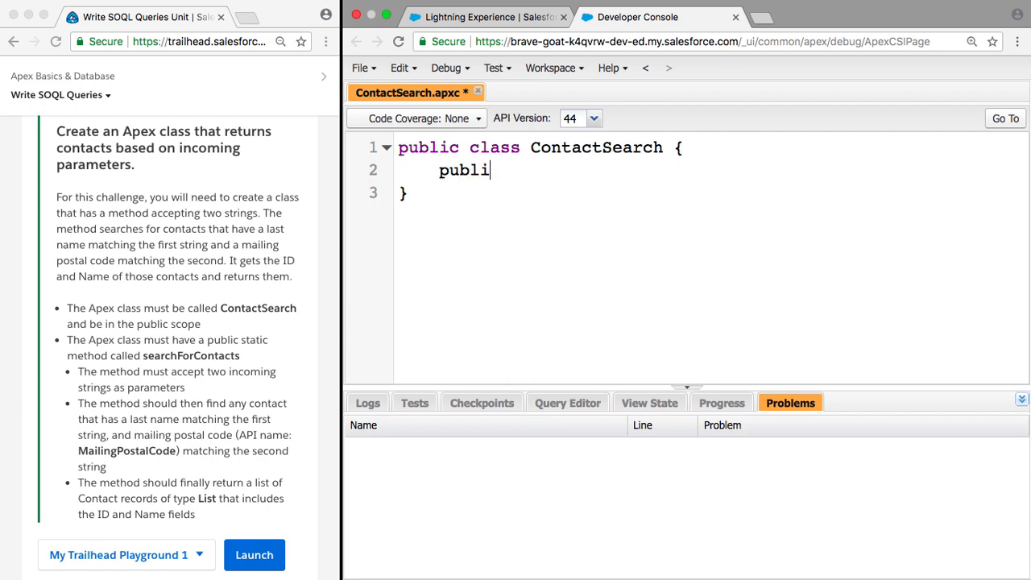
text(c static)
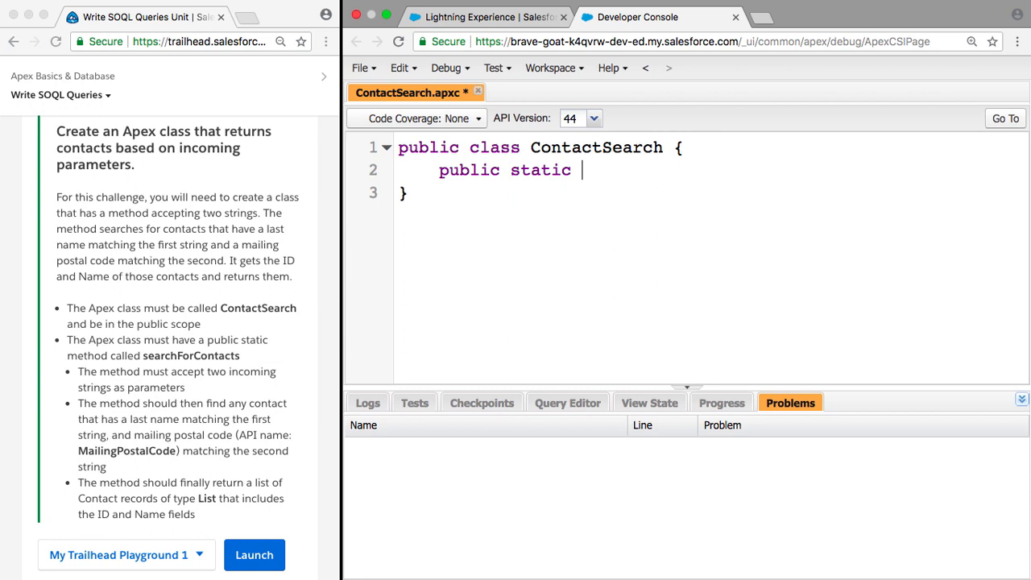
text(Lis)
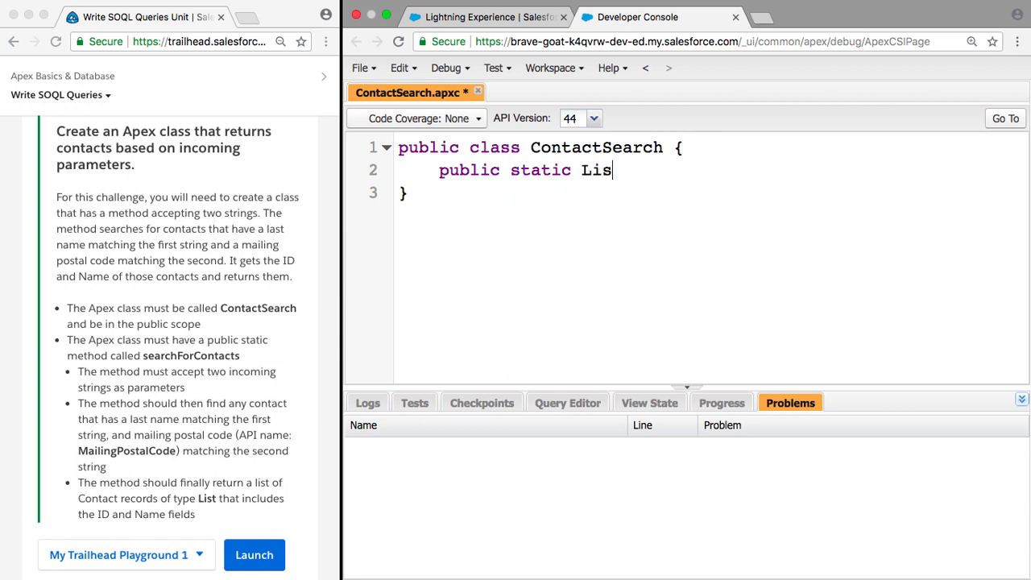
text(t<Cont>)
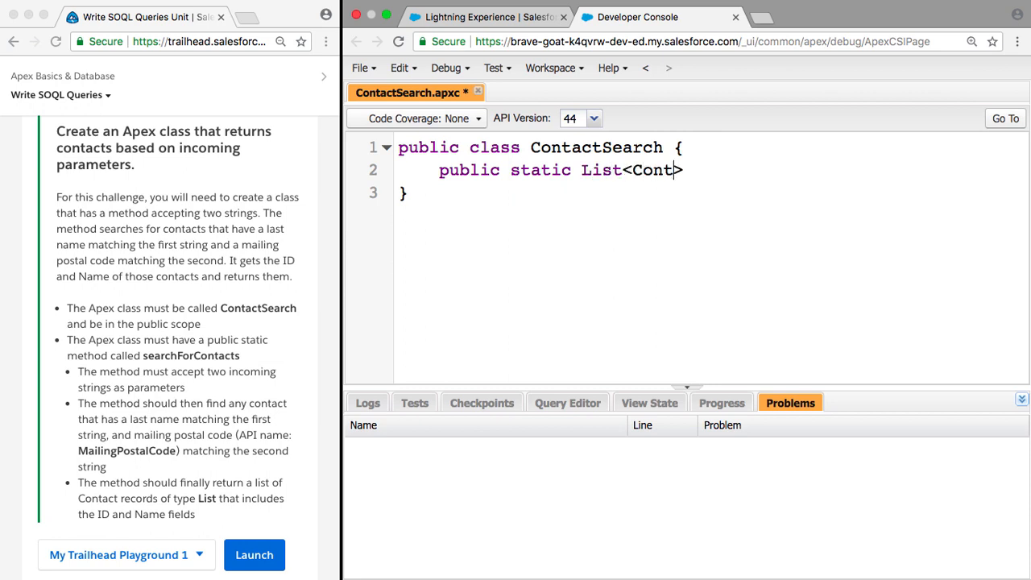
text(act)
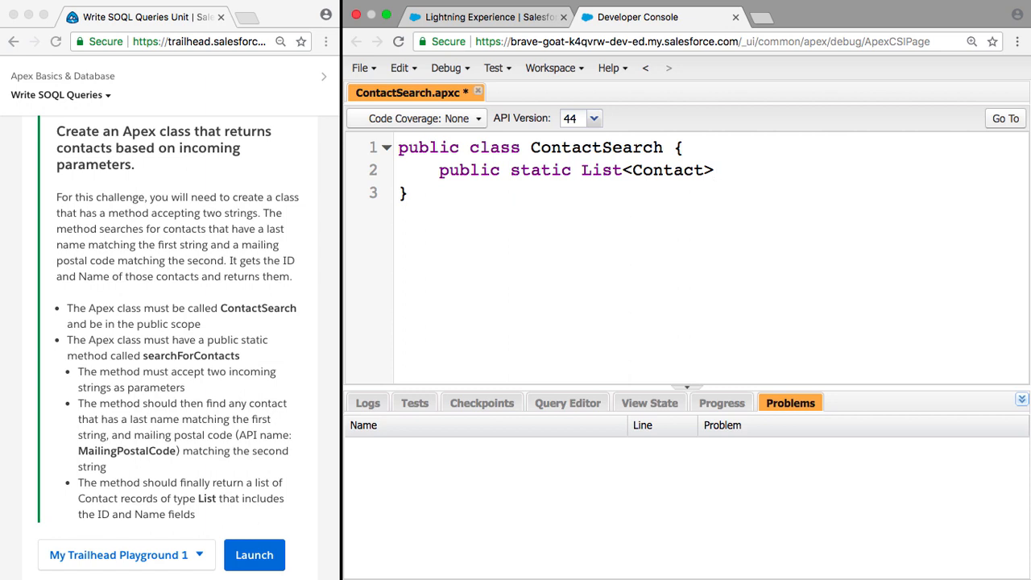
text(searchF)
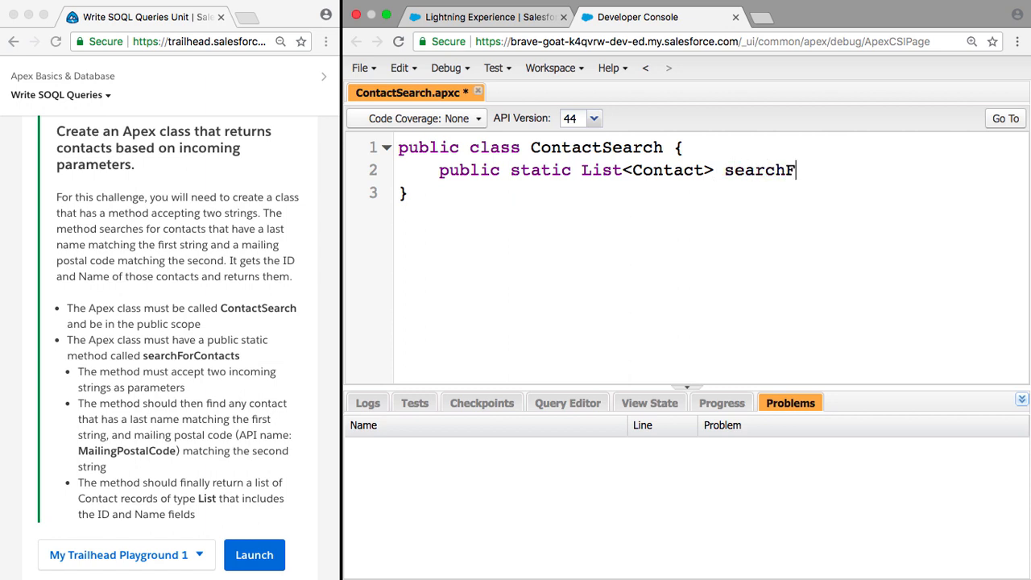
text(orContac)
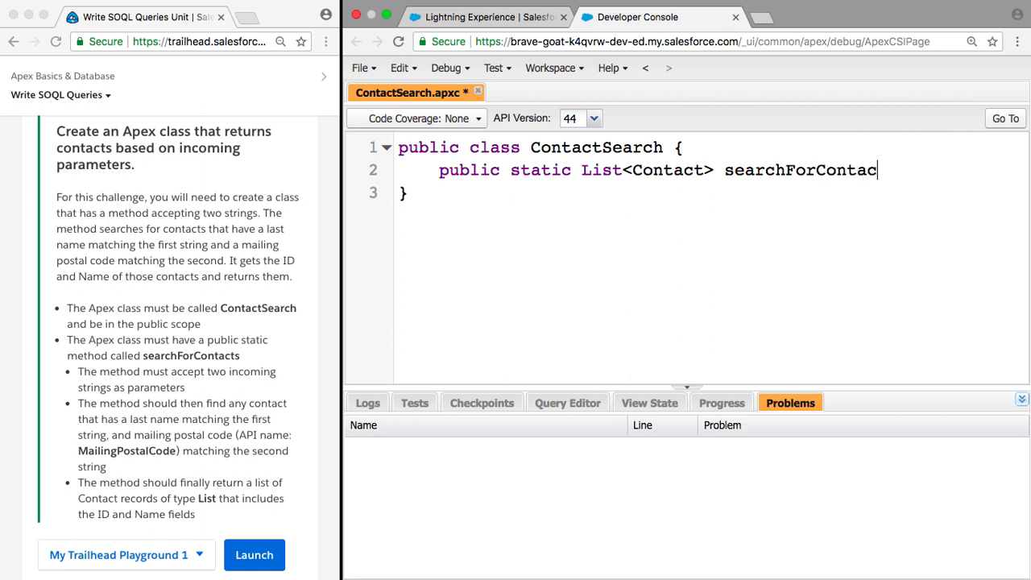
text(s())
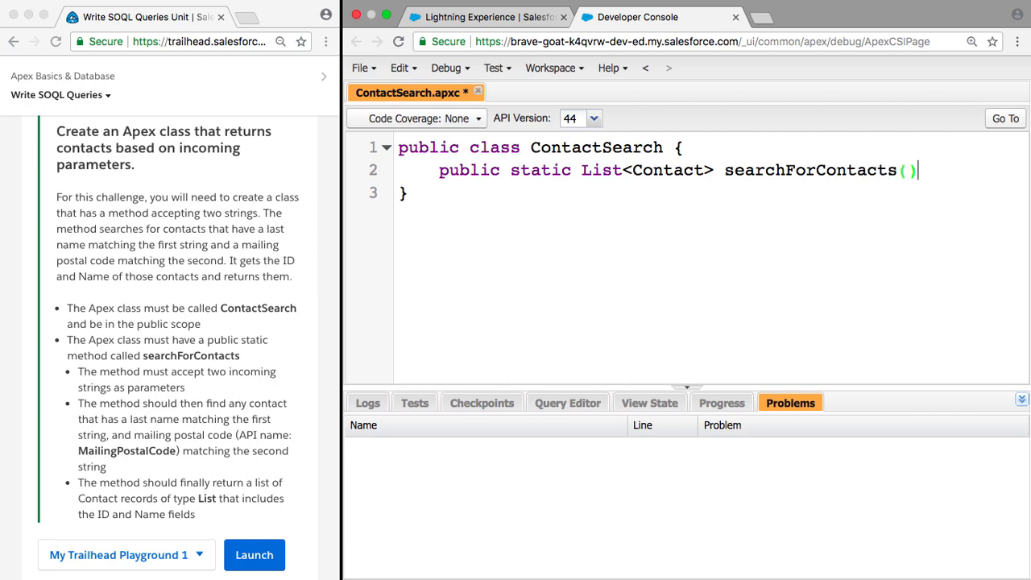
text({)
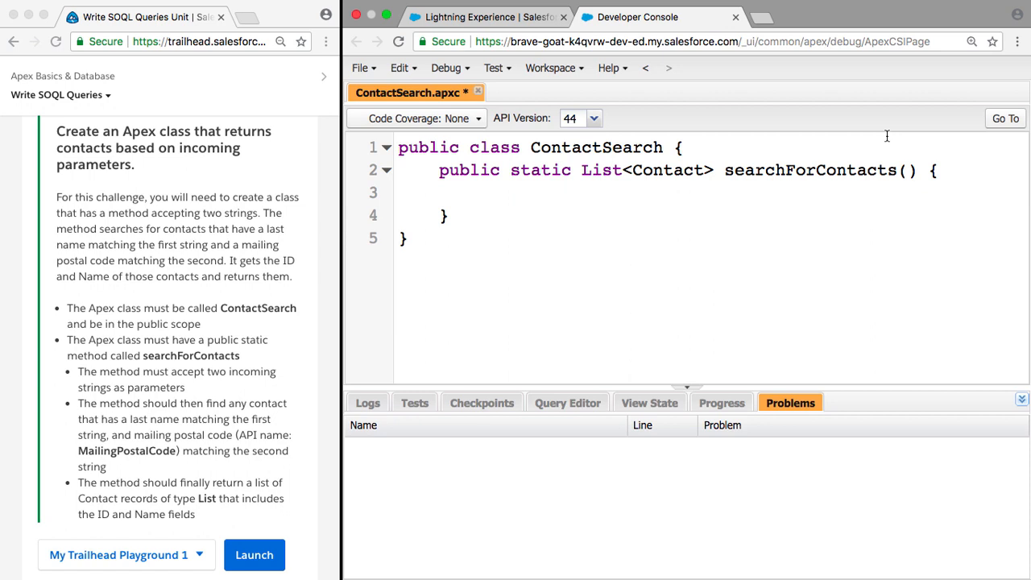
click(904, 170)
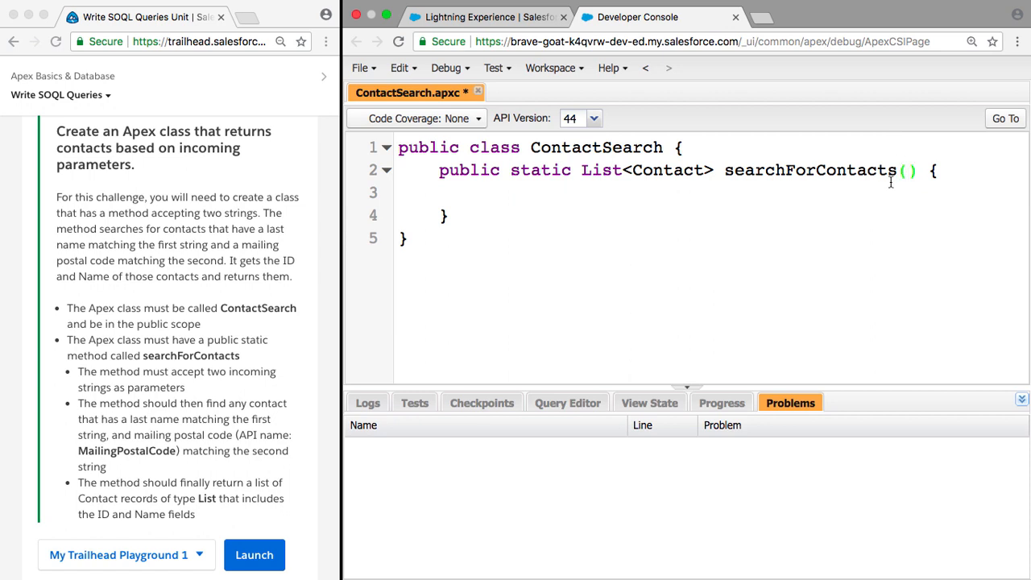
text(String)
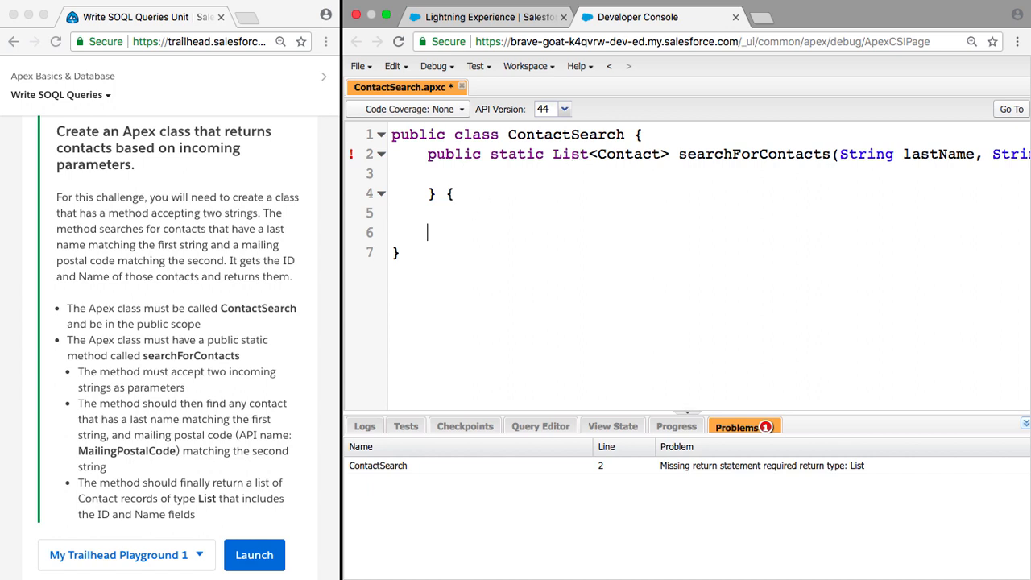
Delete the misplaced brace so the method body is clean.
key(Backspace)
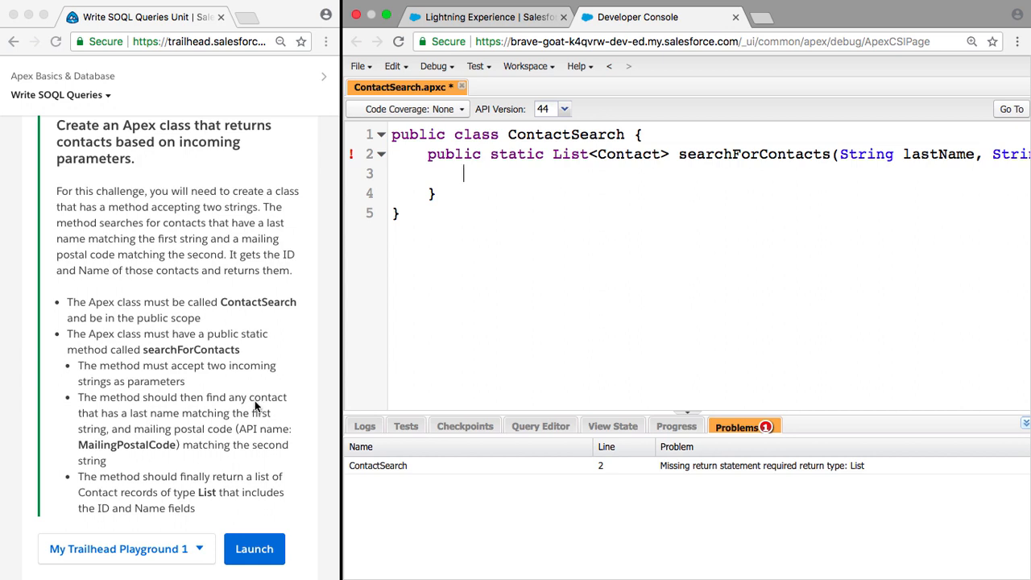
mouse_move(230, 427)
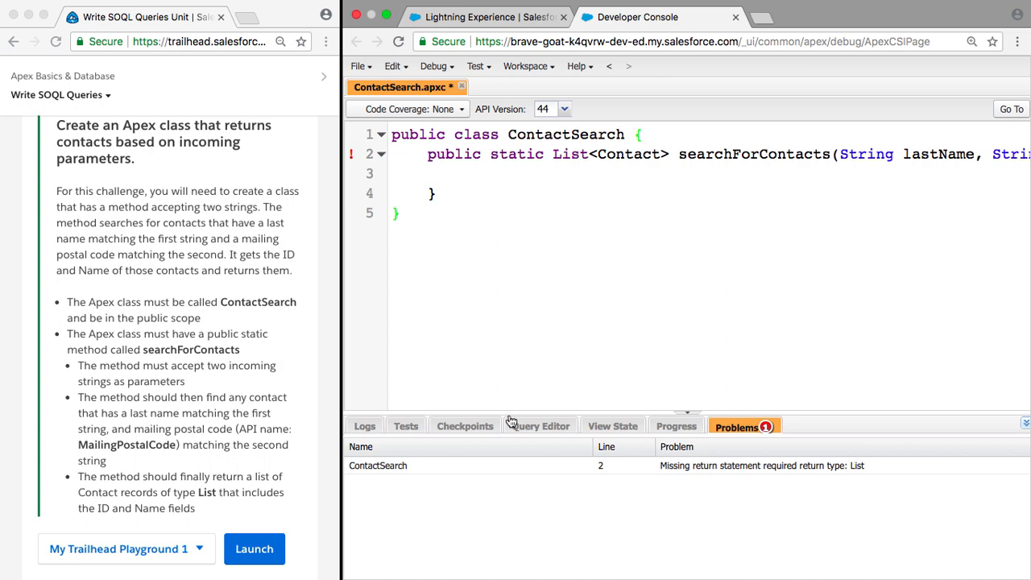
Enter 'SELECT ID, Name, LastName, MailingPostalCode From Contact' in the Query Editor.
click(540, 426)
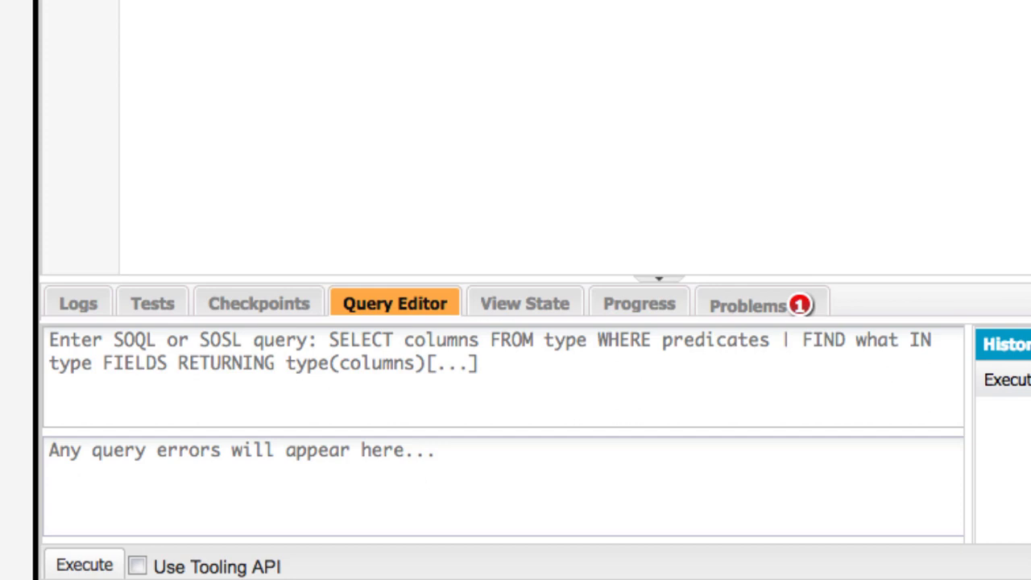
text(SELEC)
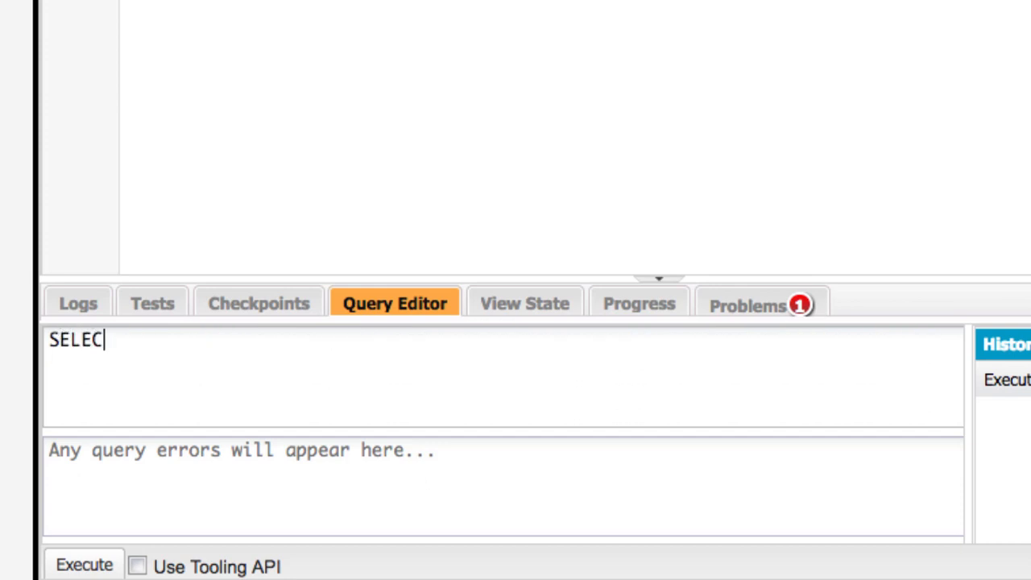
text(T ID, N)
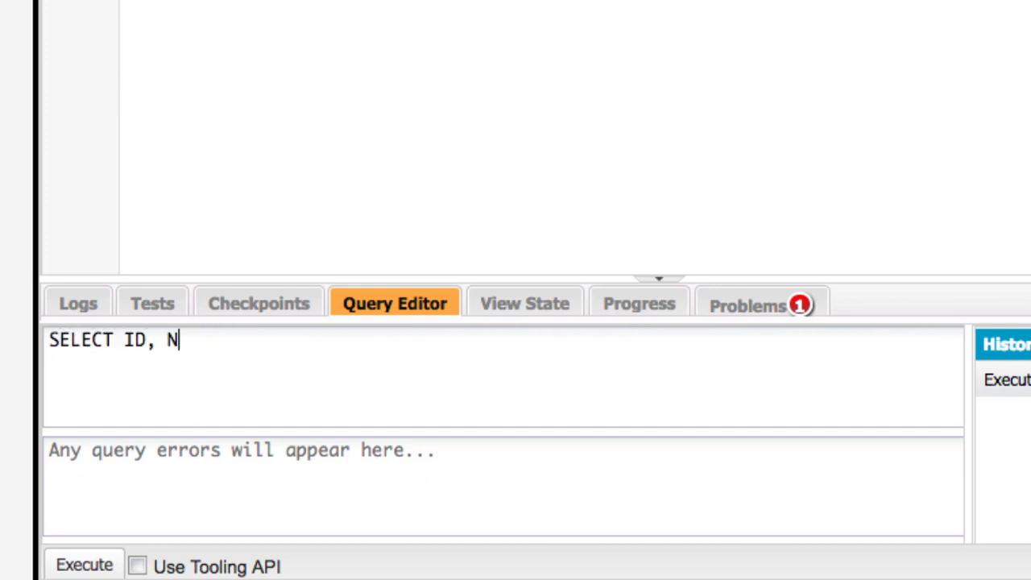
text(ame, LastName, Mailin)
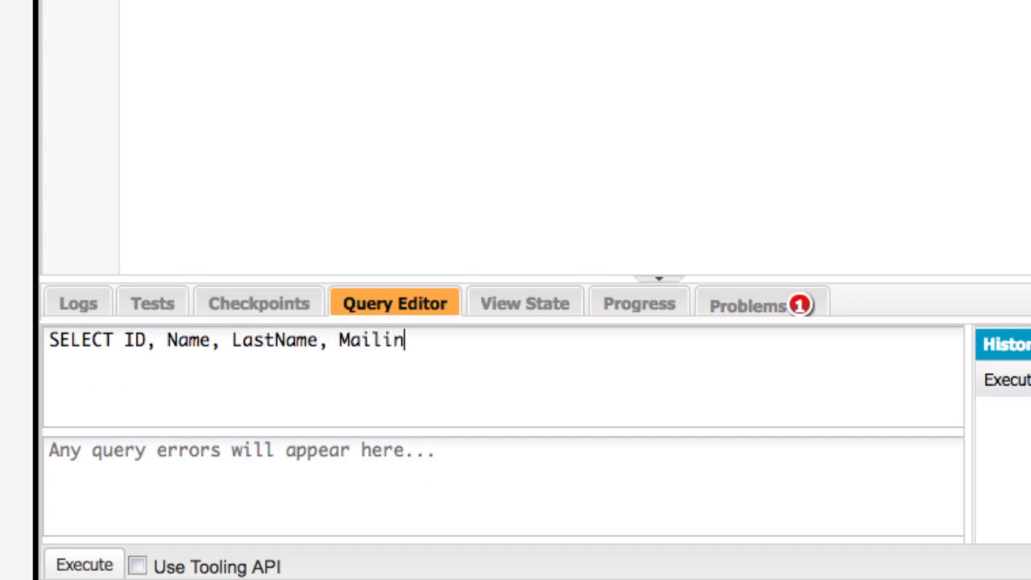
text(Postal)
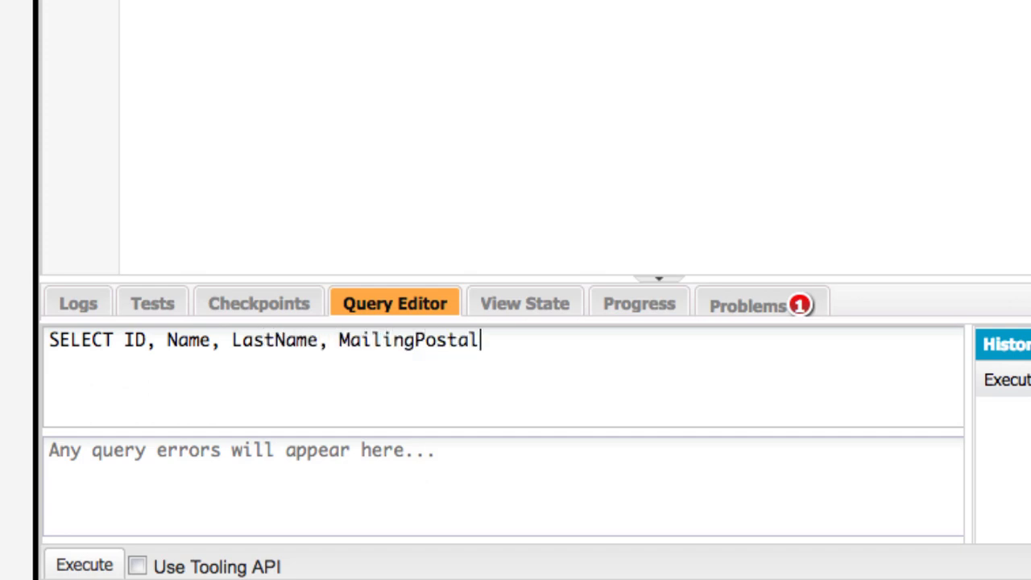
text(Code Fro)
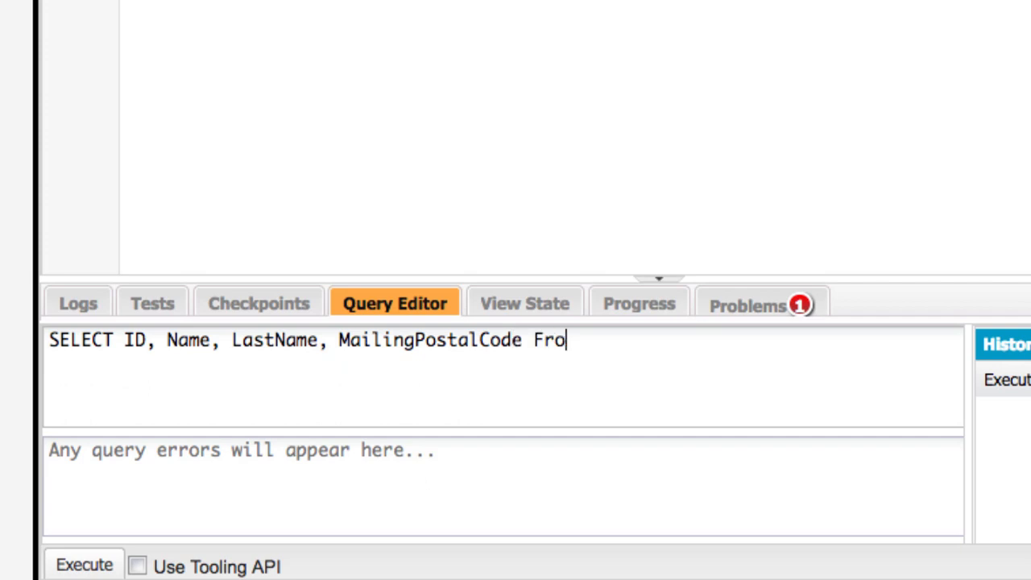
text(m C)
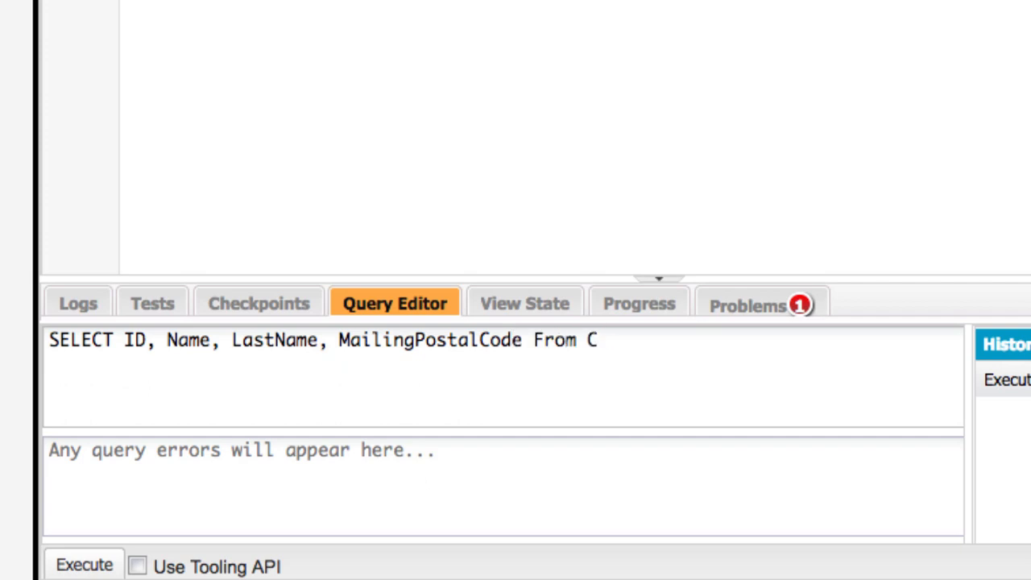
text(ontact)
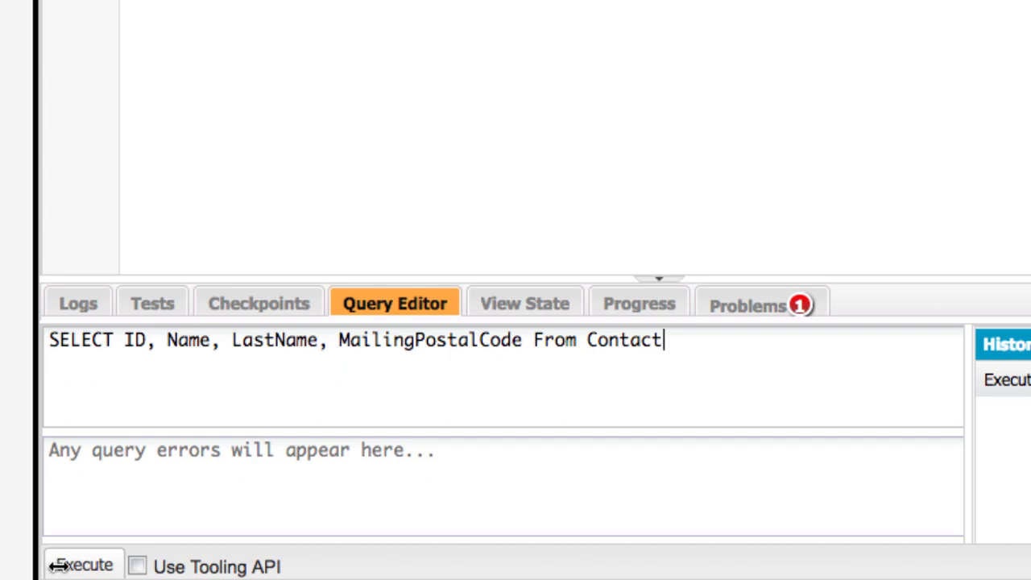
Execute the Contact query and view its 20-row results grid.
click(80, 565)
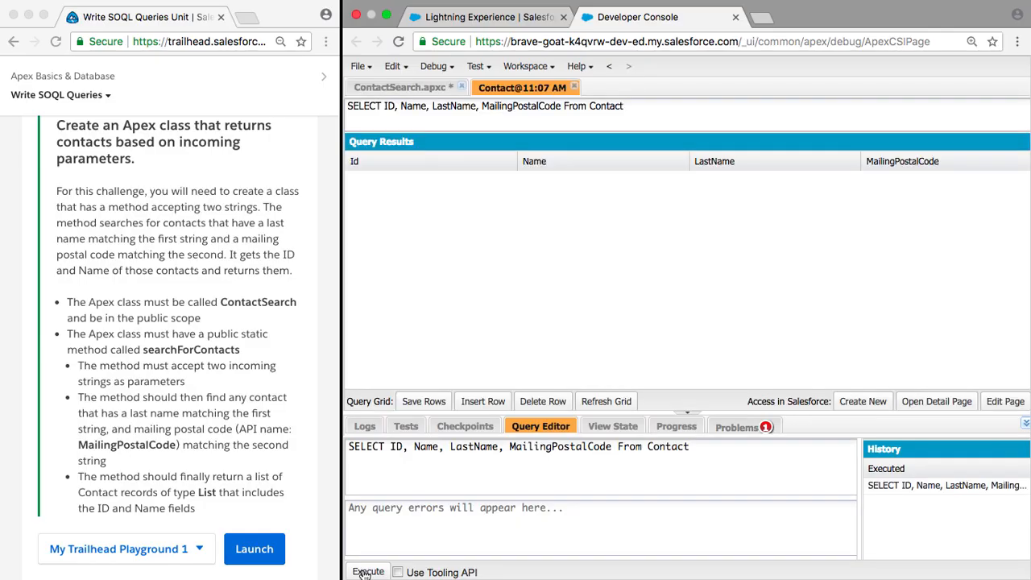
click(368, 571)
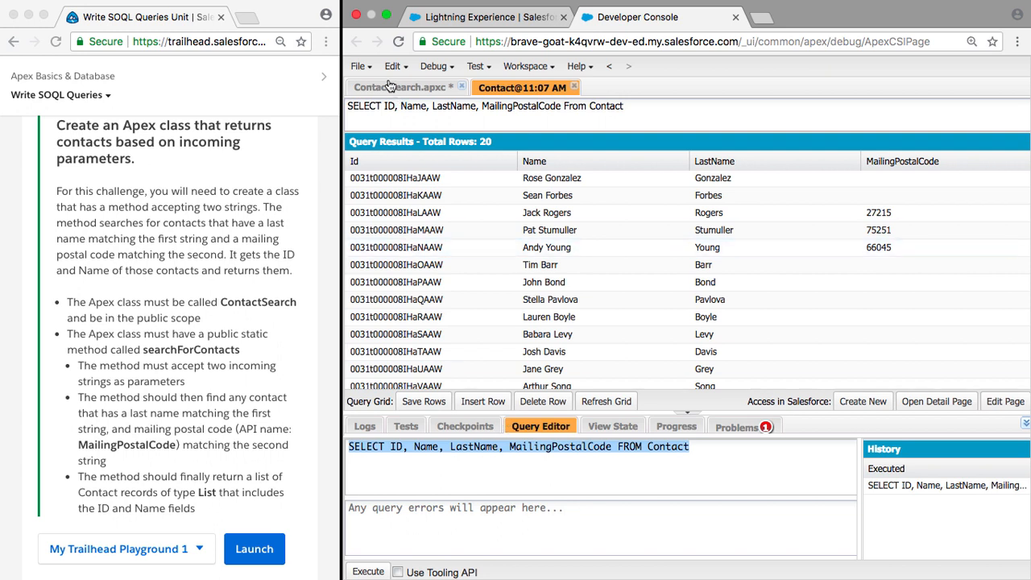
Add 'List<Contact> contacts = [SELECT ... FROM Contact];' inside searchForContacts.
click(400, 87)
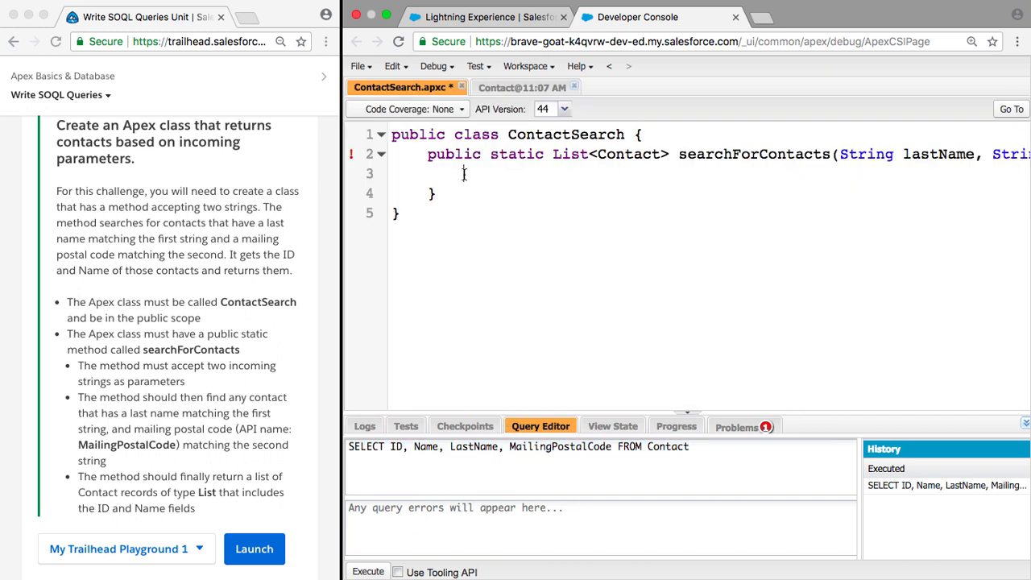
text(List<>)
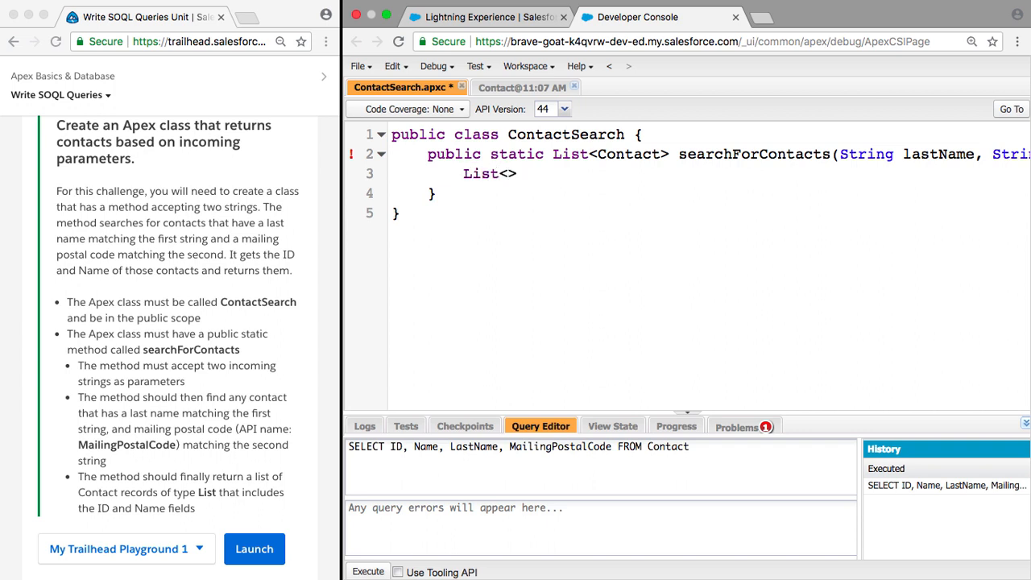
text(Contact)
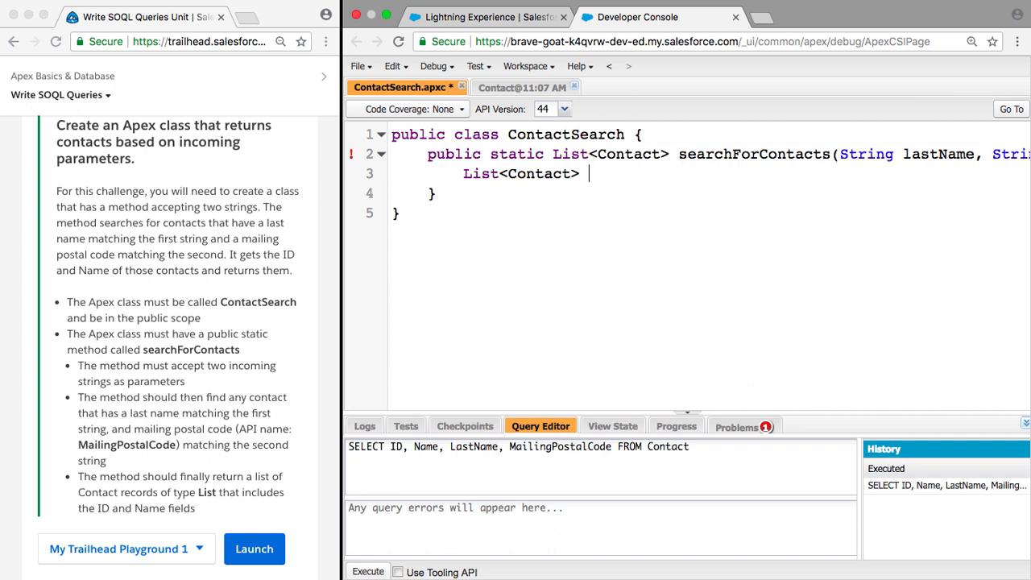
text(contacts)
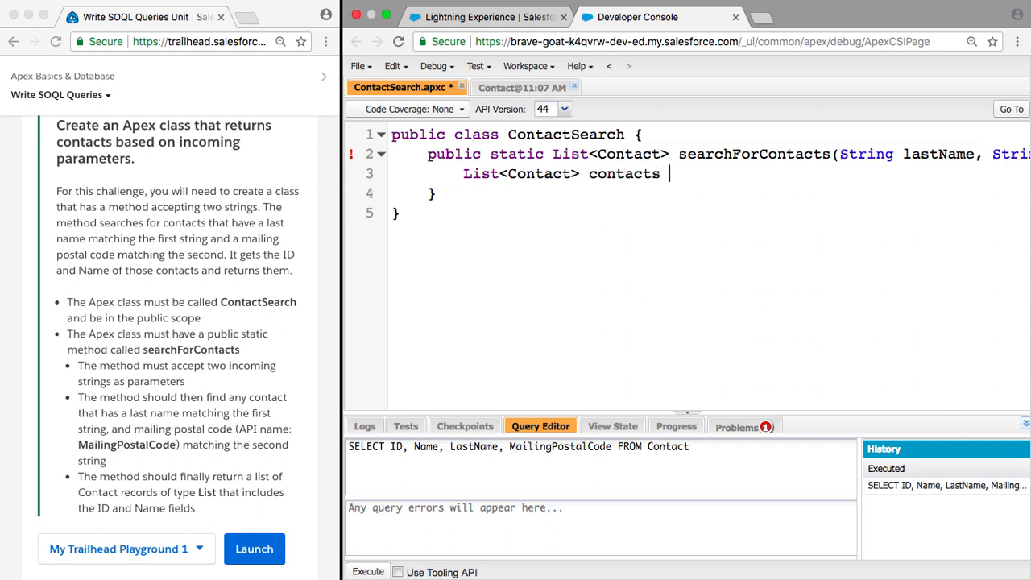
text(= [])
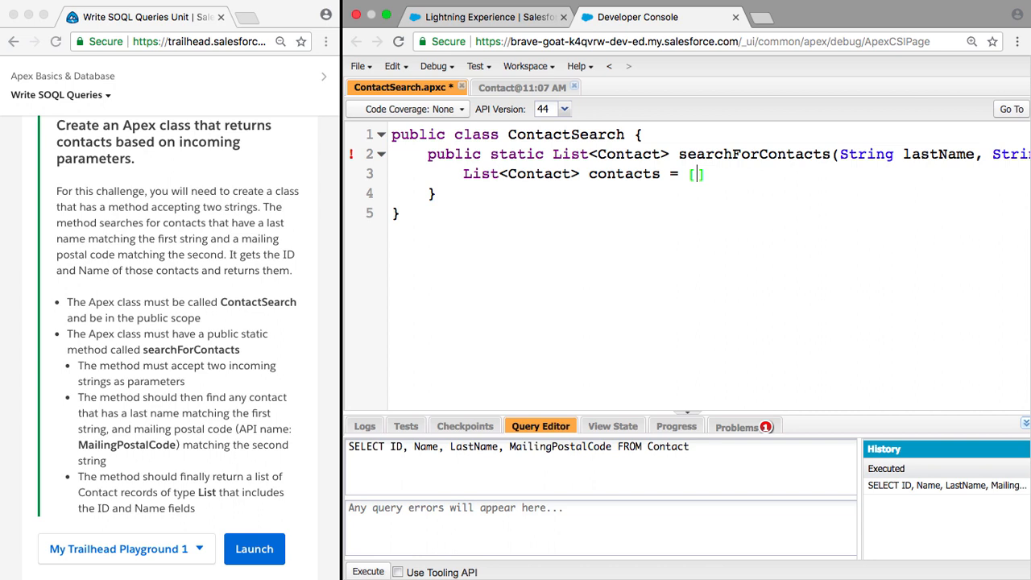
text(;)
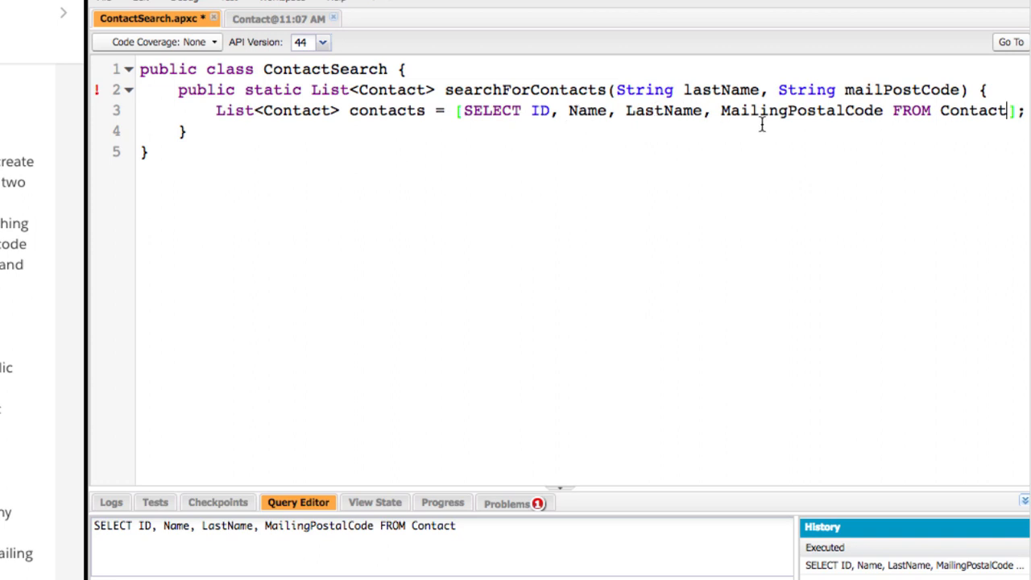
mouse_move(636, 241)
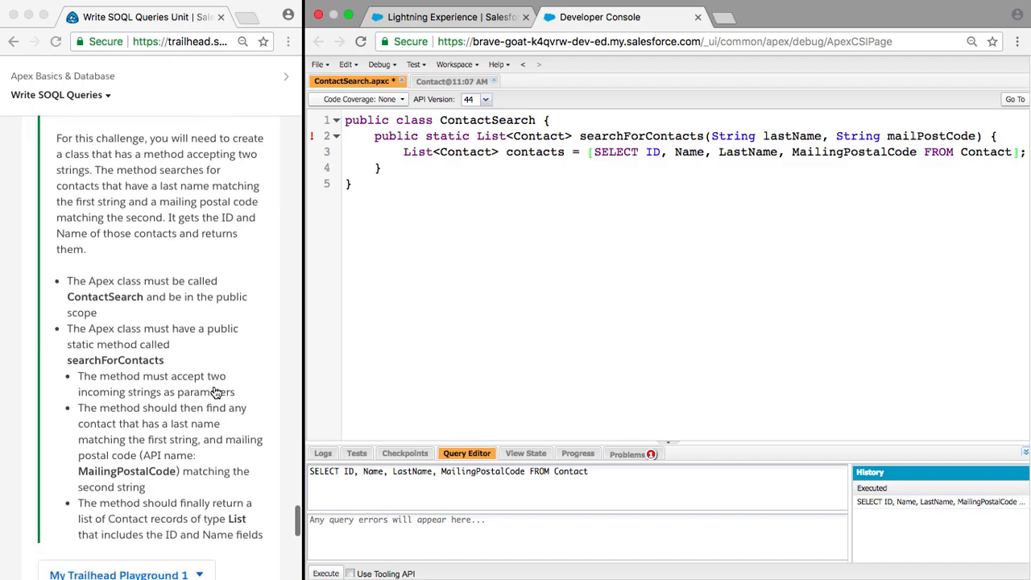
scroll(down, 3)
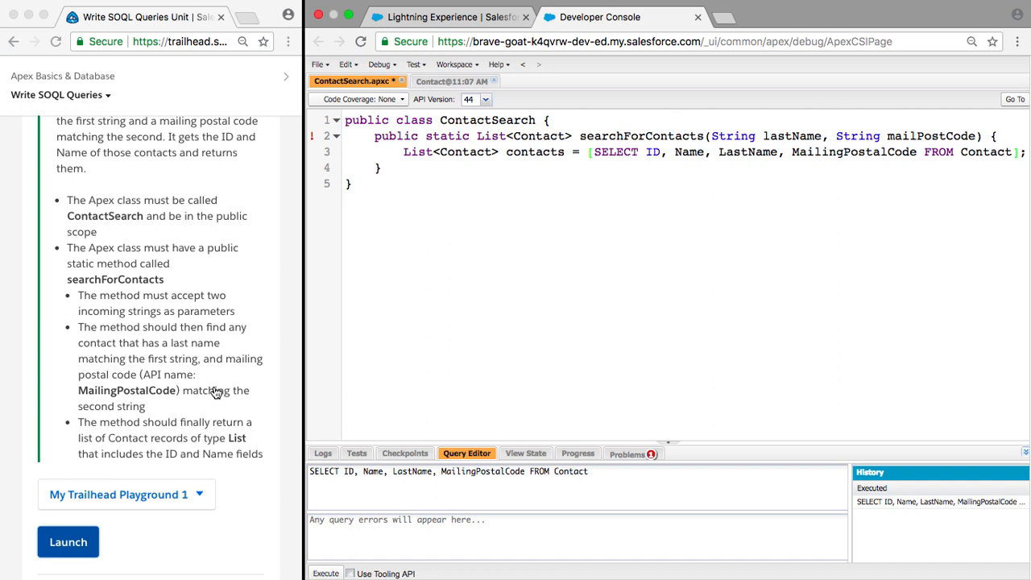
mouse_move(198, 366)
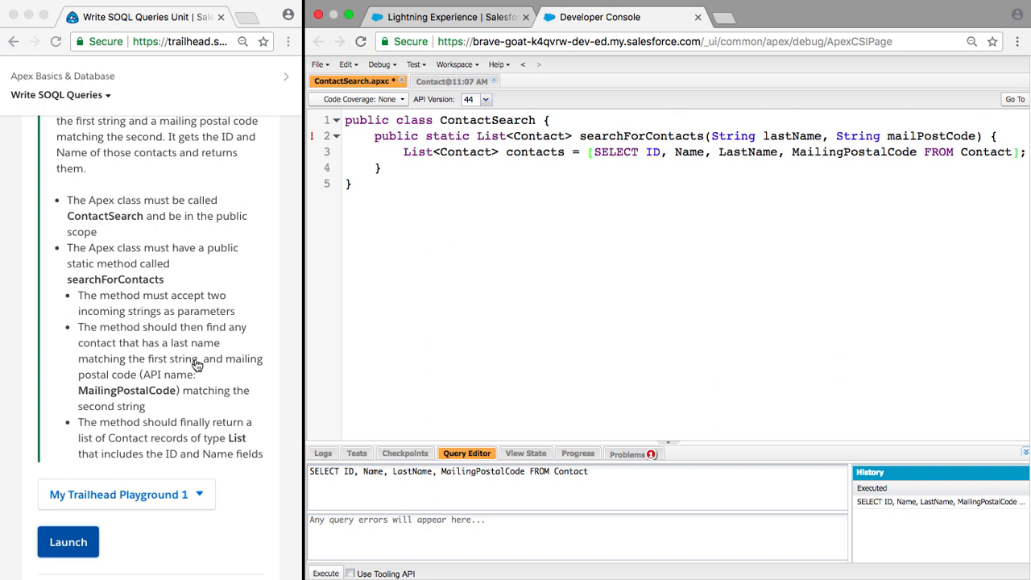
mouse_move(478, 259)
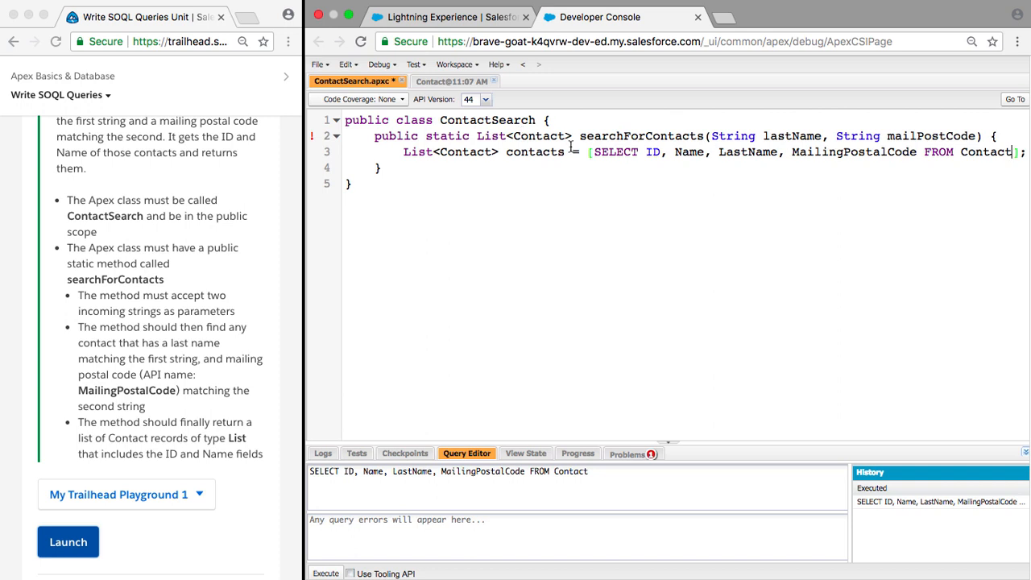
Save the class, then add WHERE LastName = 'Davis' to the query and run it.
key(cmd+s)
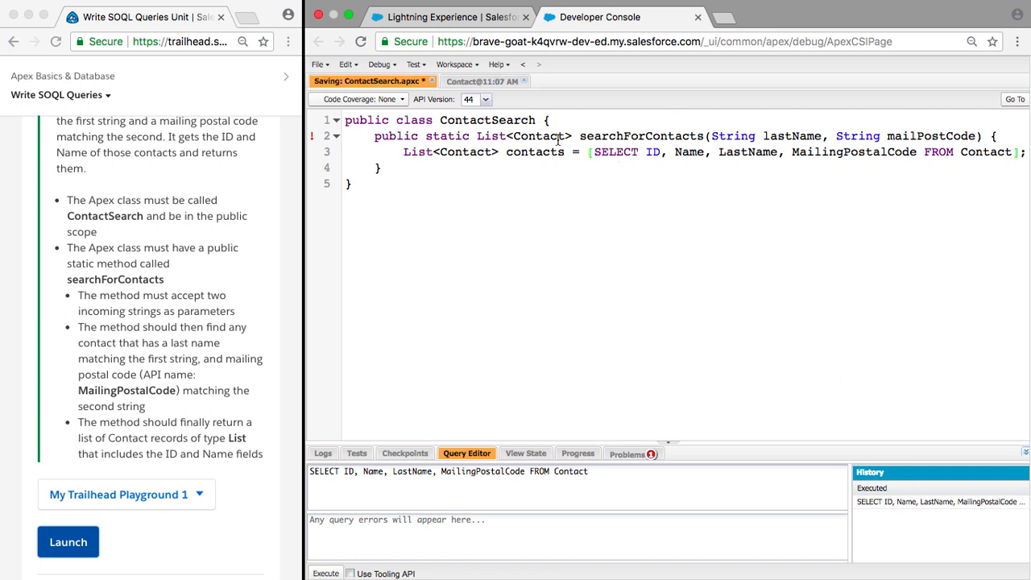
click(326, 573)
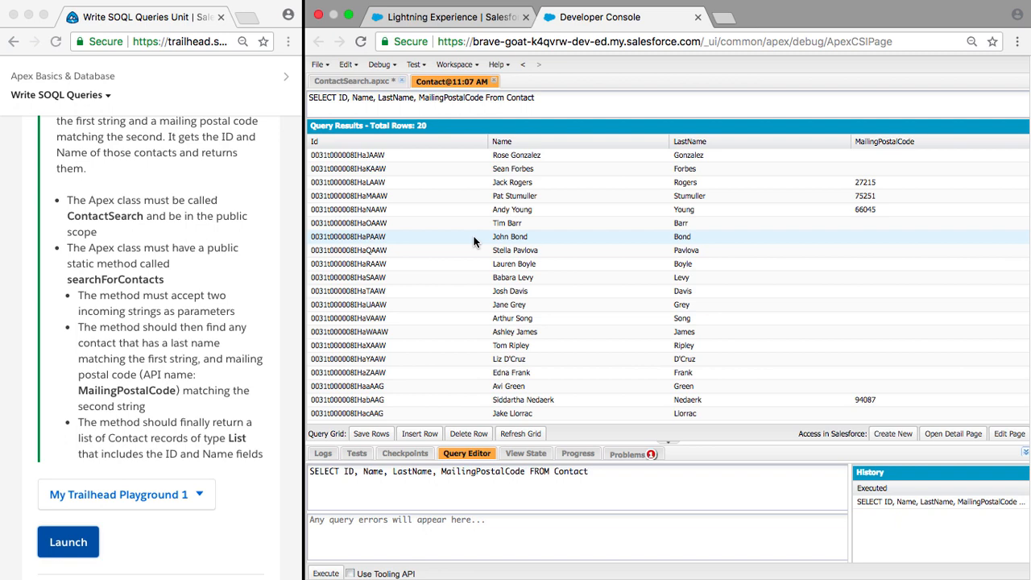
click(594, 480)
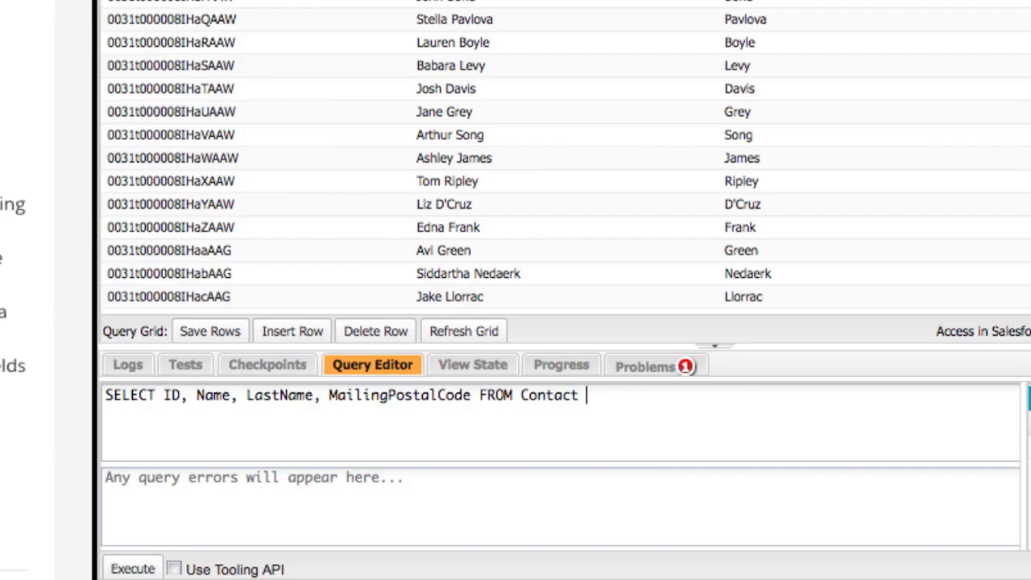
text(WHERE)
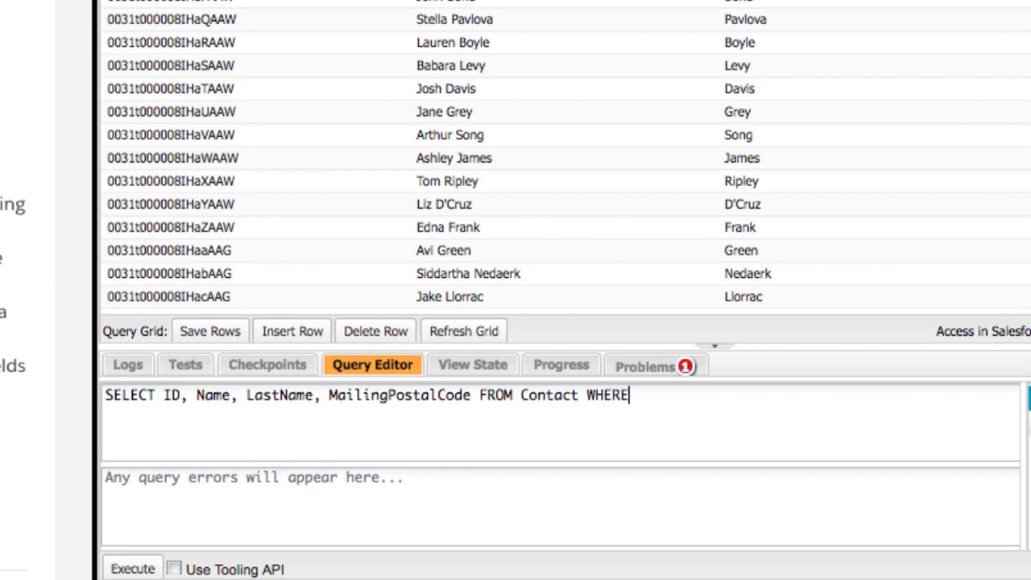
text(LastN)
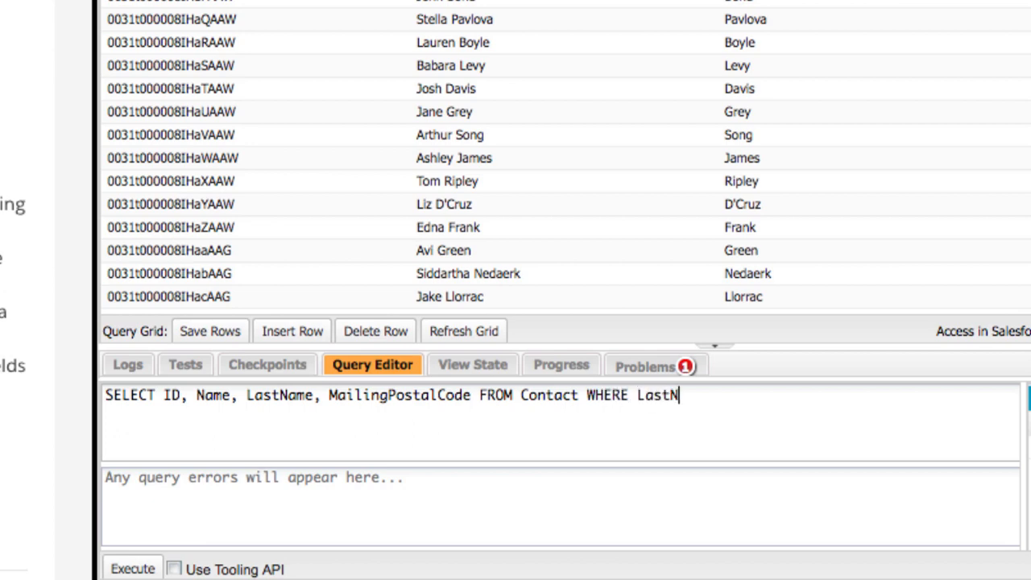
text(ame =)
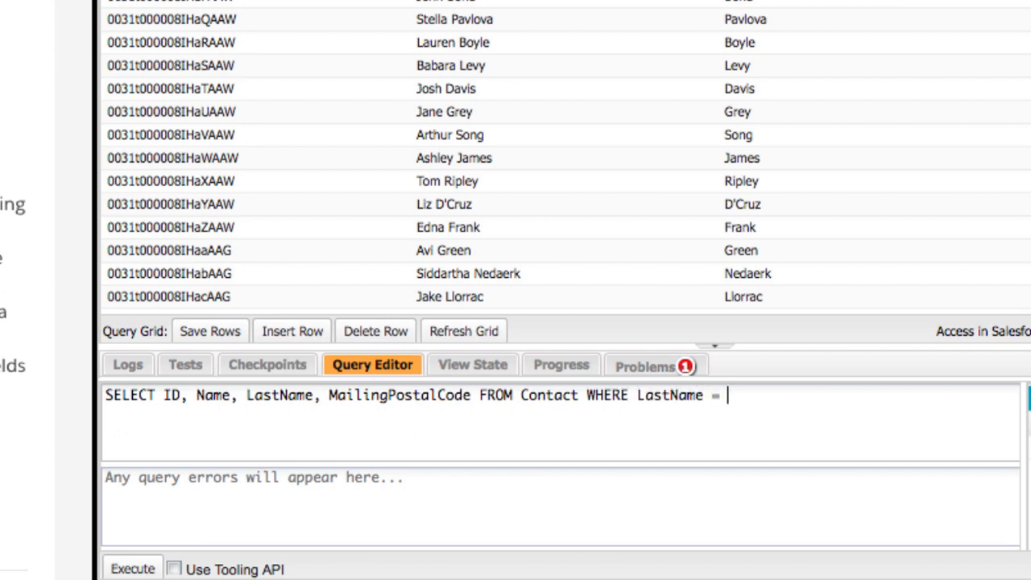
text('')
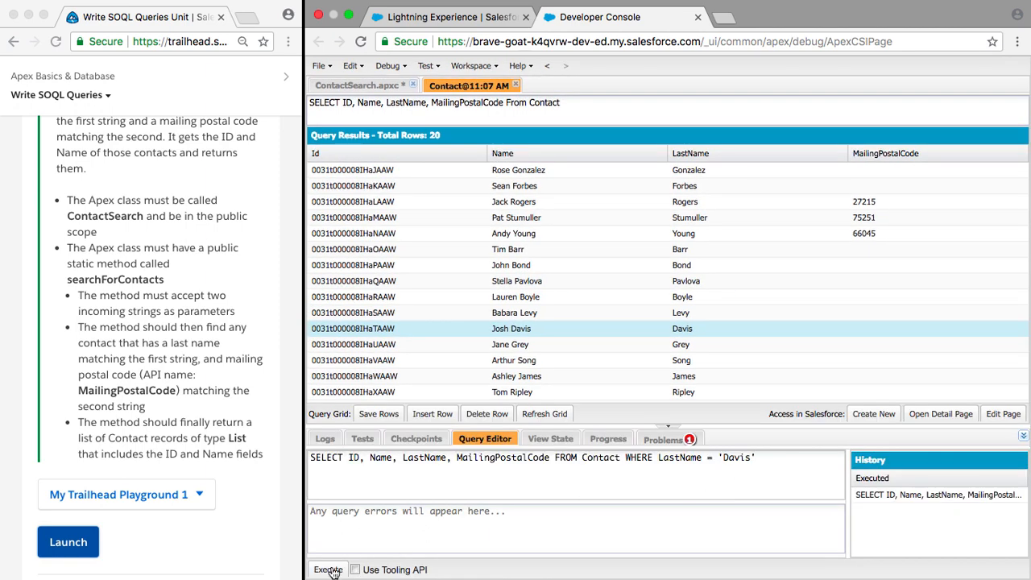
click(327, 569)
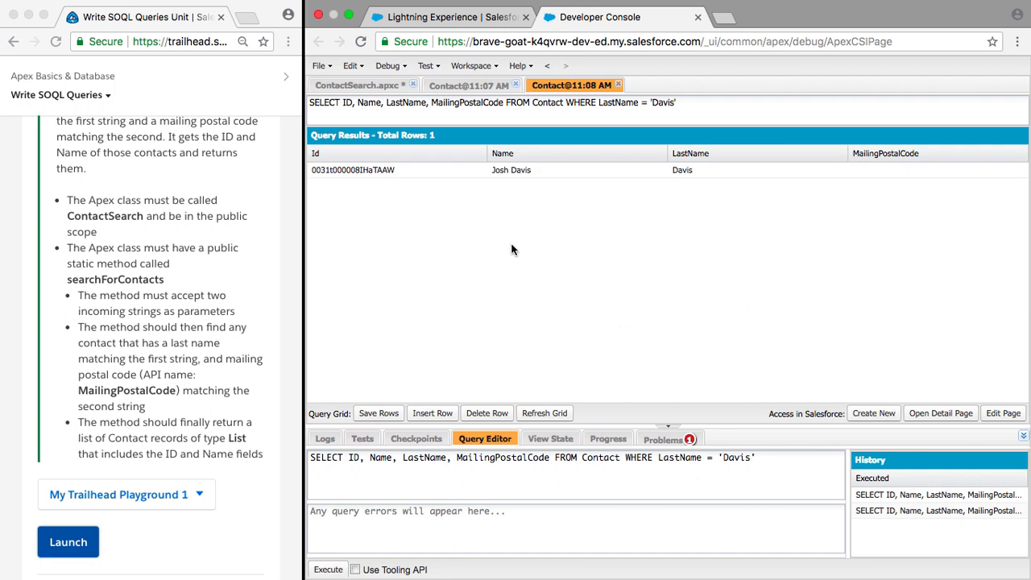
click(676, 170)
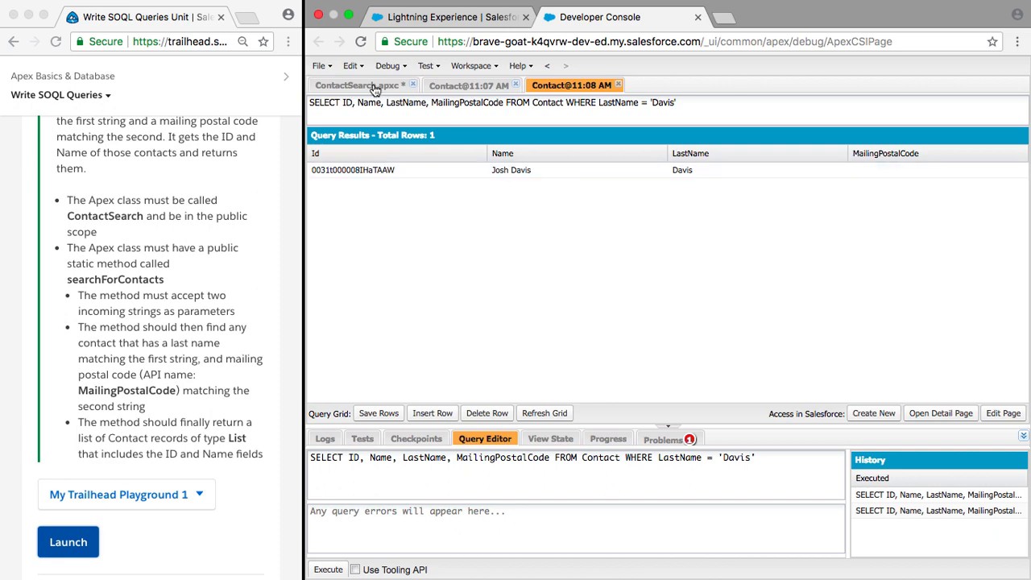
Filter the inline query with WHERE LastName = :lastName AND the postal code parameter.
click(359, 85)
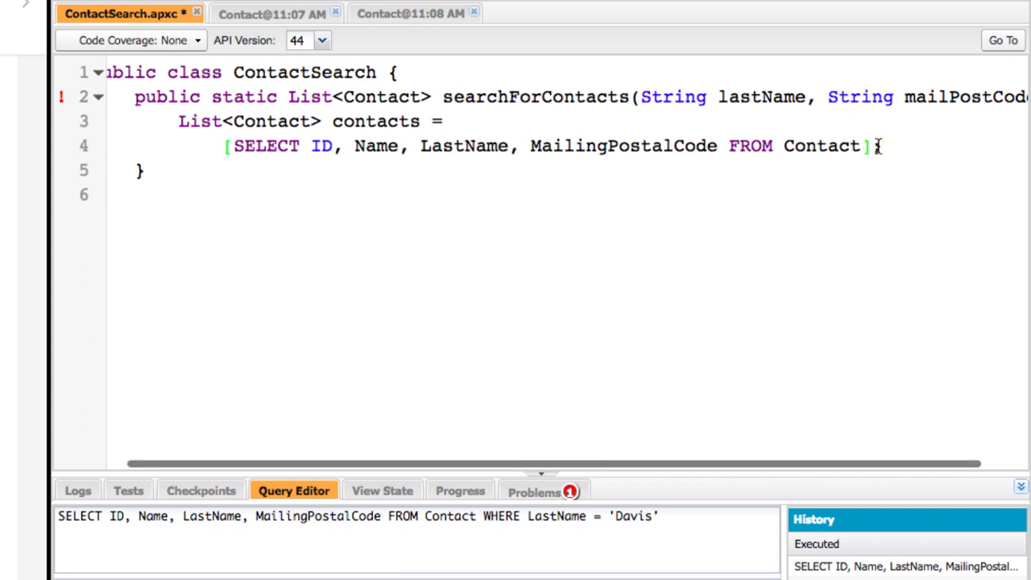
text(WHERE)
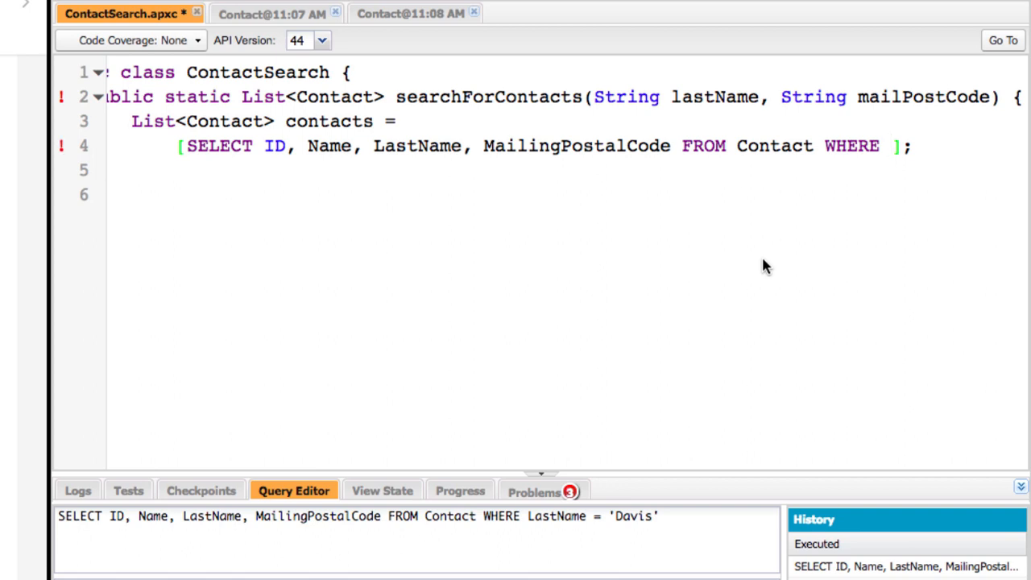
text(:a)
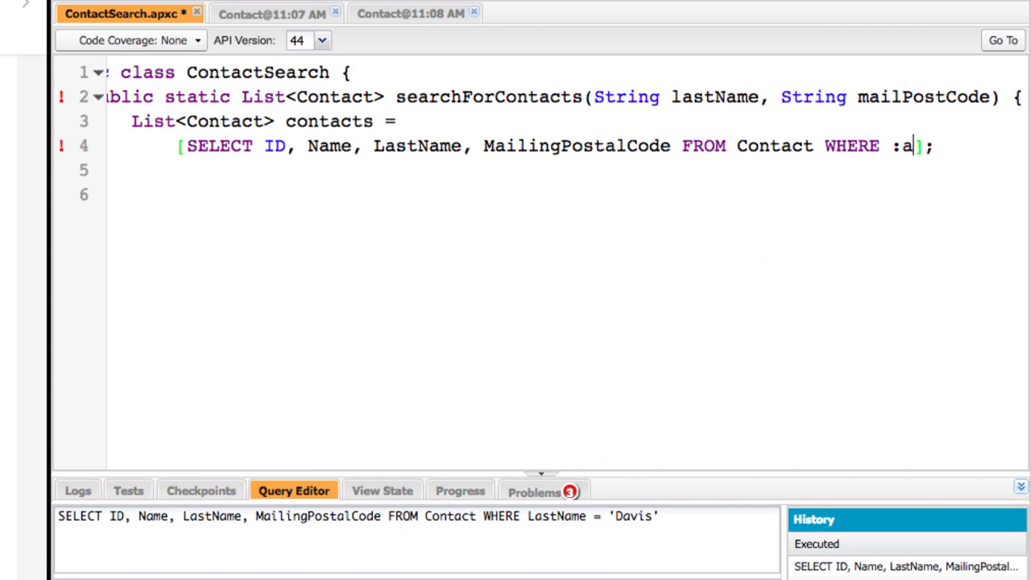
text(LastName =)
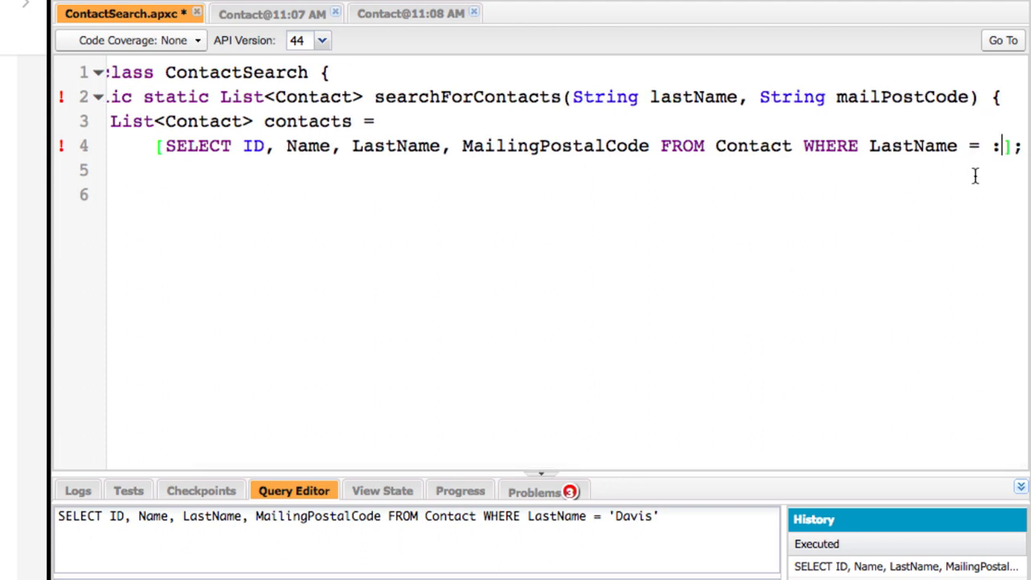
text(:lastName)
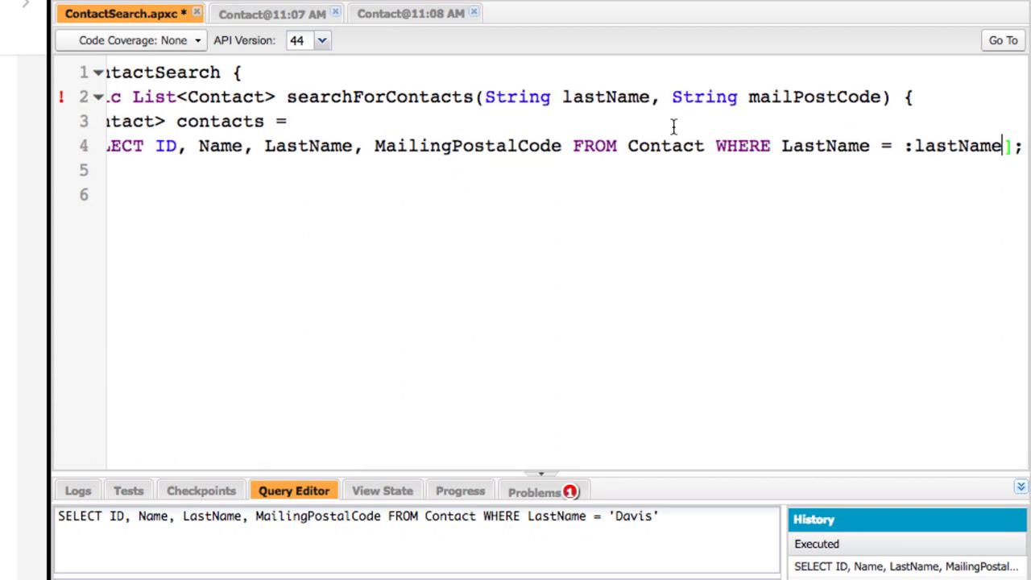
text(AND)
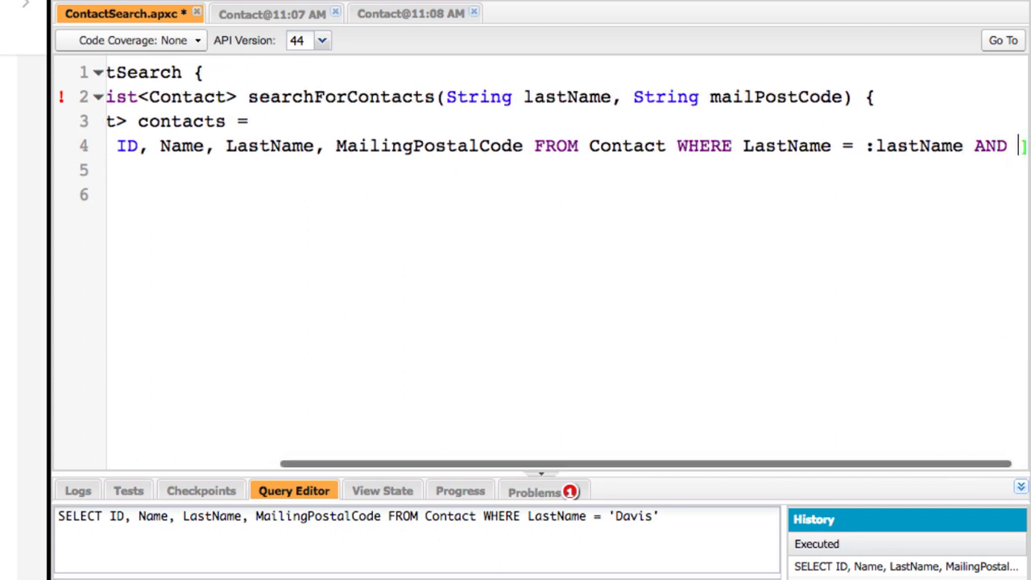
scroll(right, 3)
text(MailingPostalCode = :)
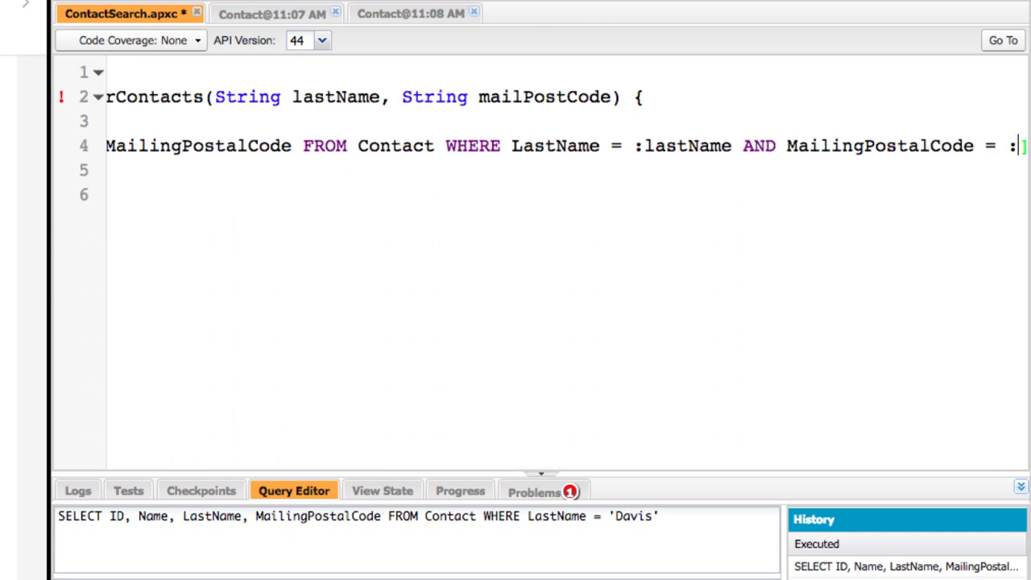
mouse_move(521, 91)
text(mailPo)
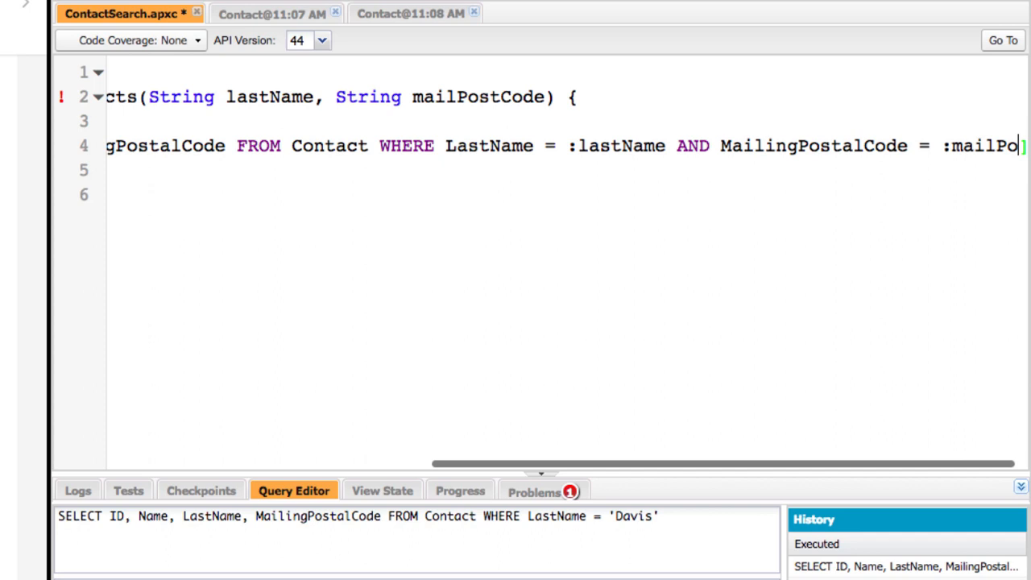
scroll(right, 3)
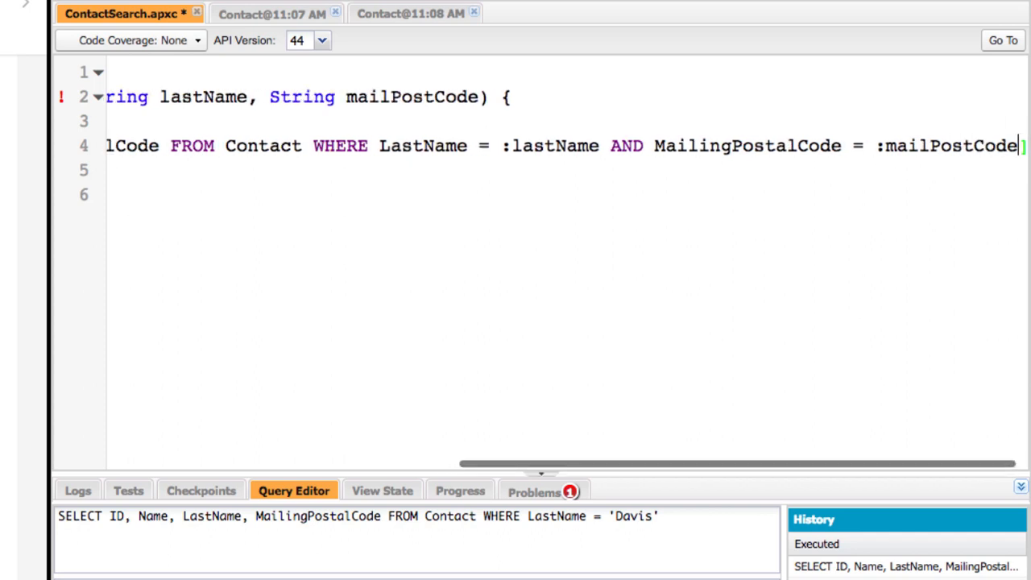
Add a 'return contacts;' statement below the query.
key(ctrl+s)
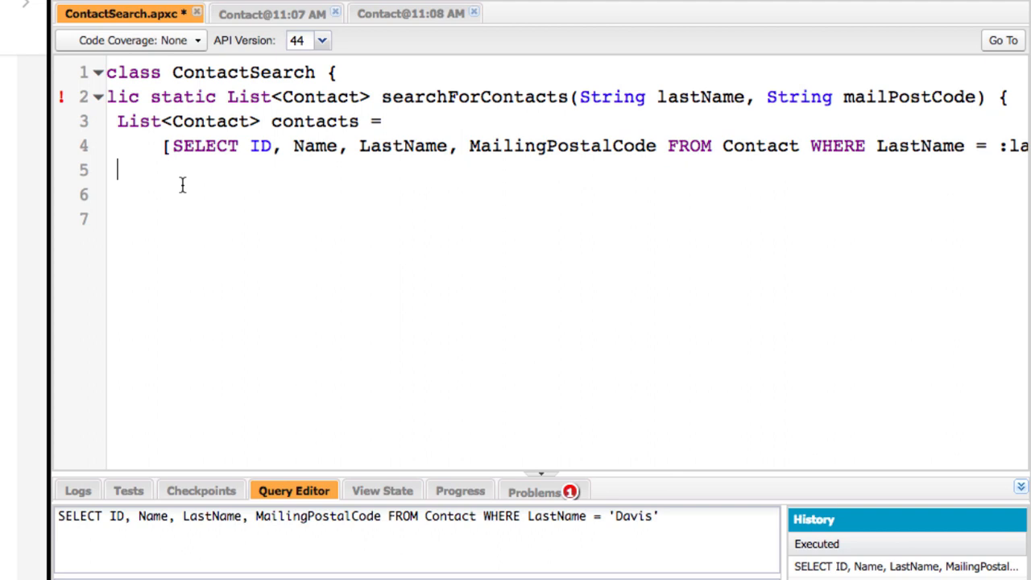
text(retru)
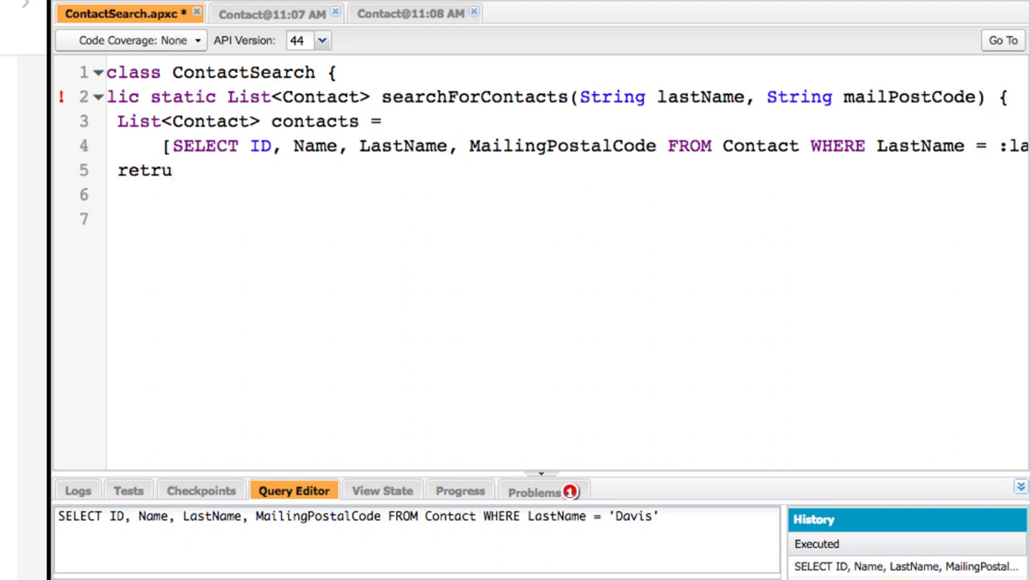
text(rn)
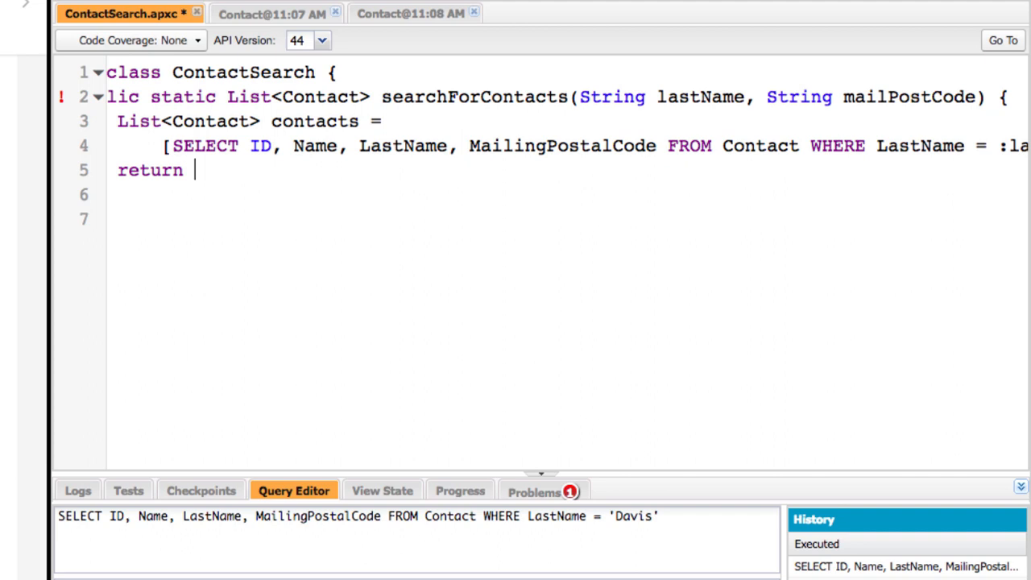
text(contacts)
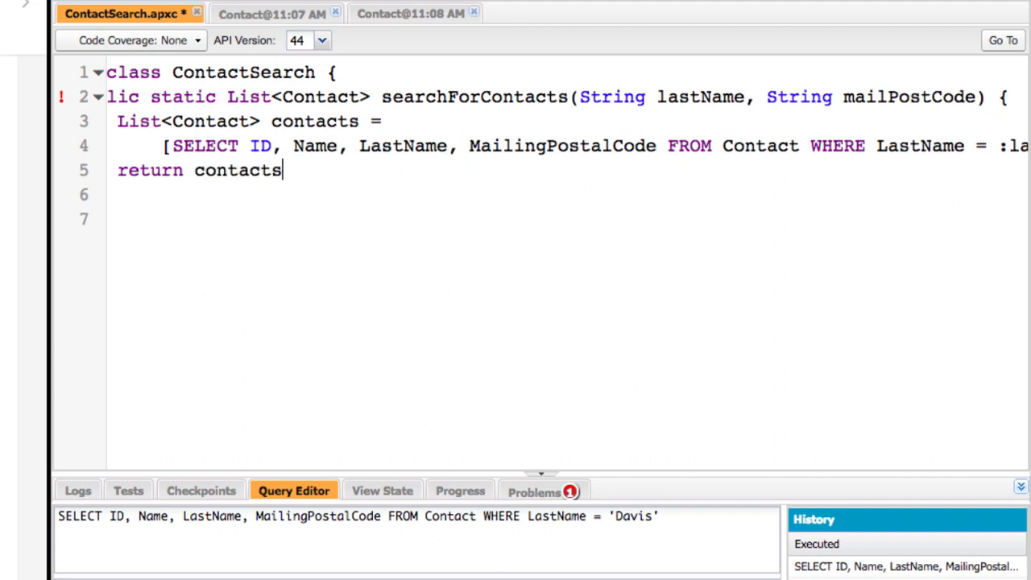
text(;)
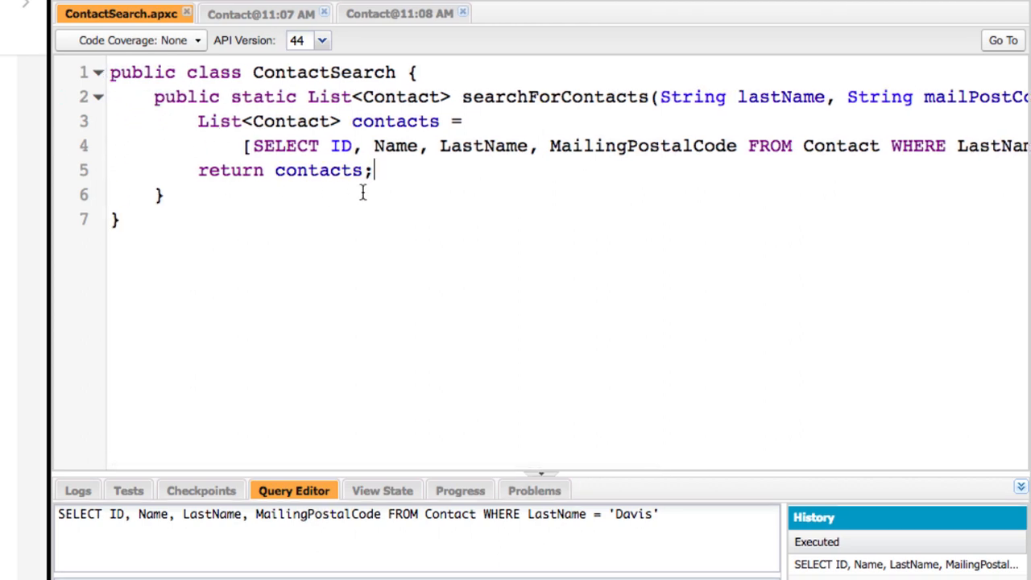
mouse_move(366, 198)
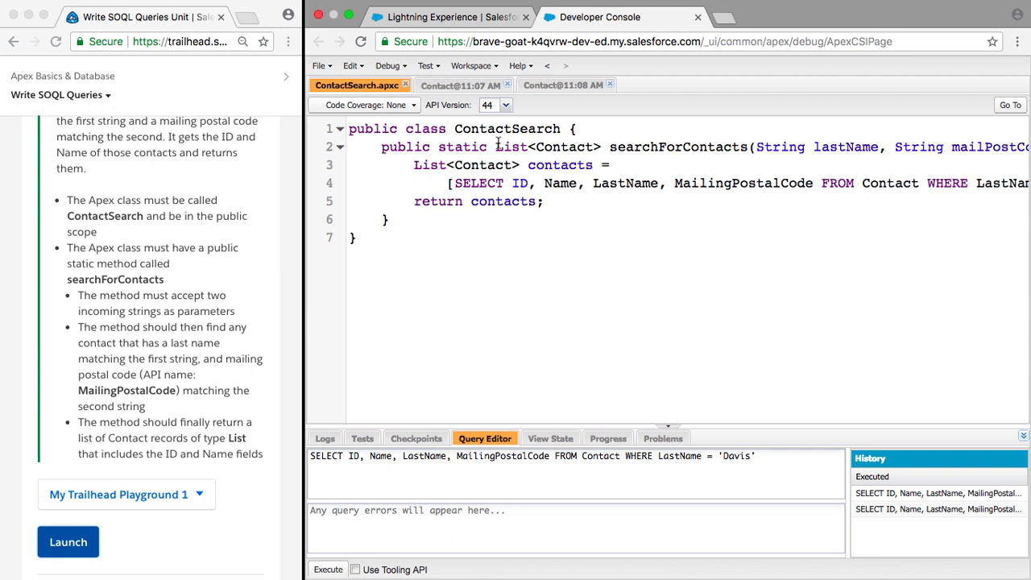
Switch to the Contact@11:07 AM results tab showing all 20 contacts.
click(460, 86)
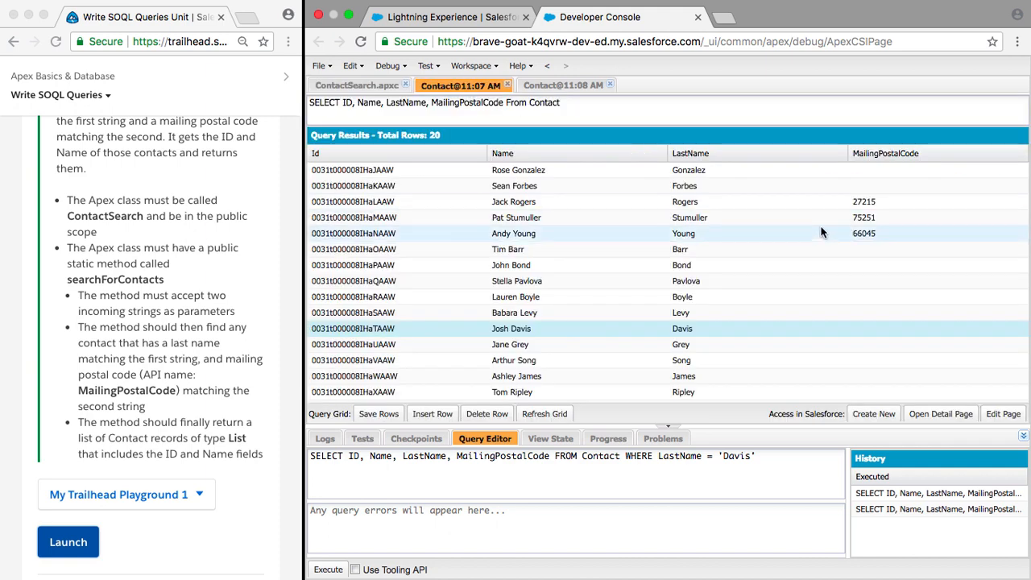
mouse_move(797, 218)
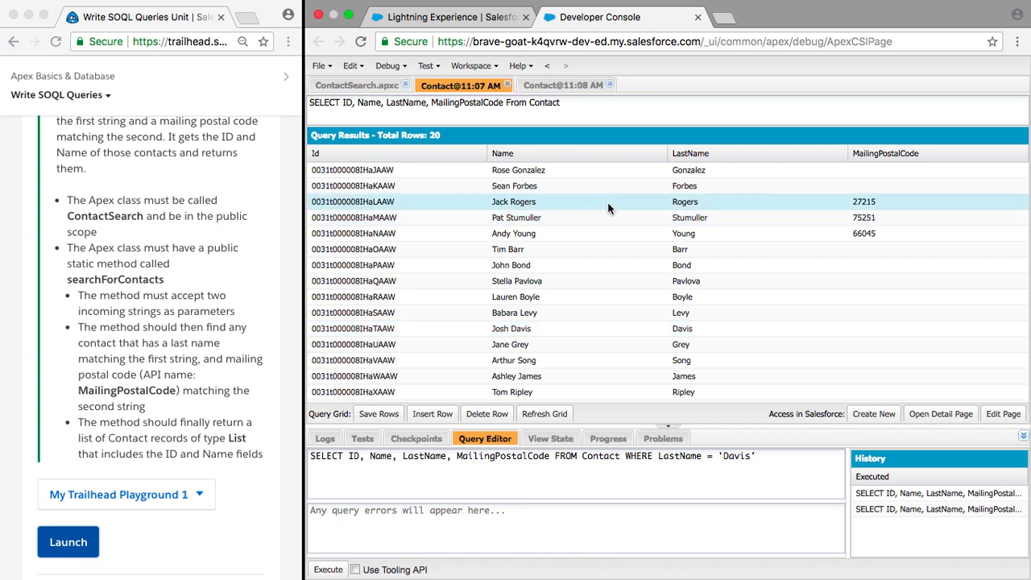
mouse_move(374, 85)
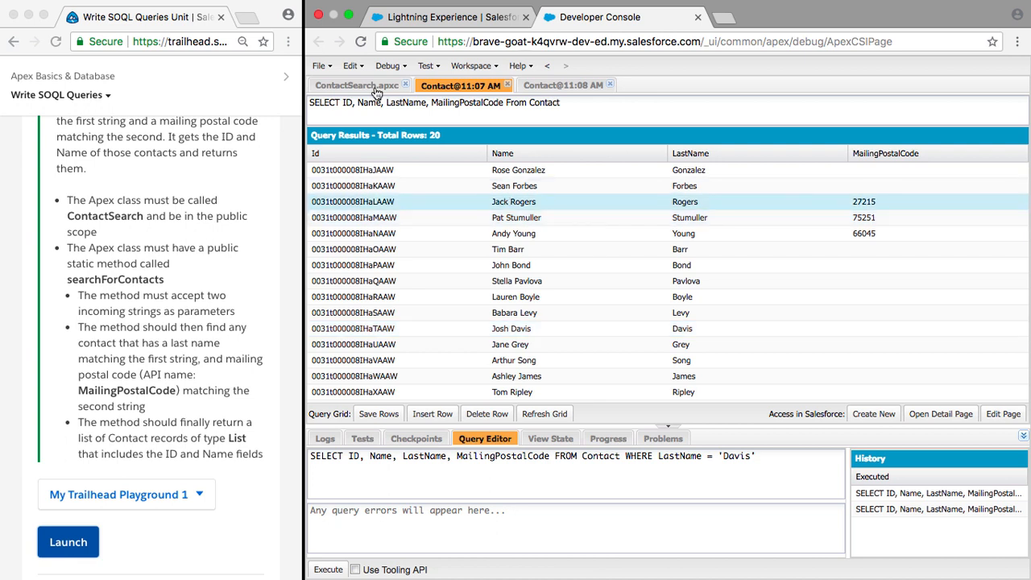
Compose the anonymous call ContactSearch.searchForContacts('Rogers', '27215'); in the Execute Anonymous window.
click(354, 84)
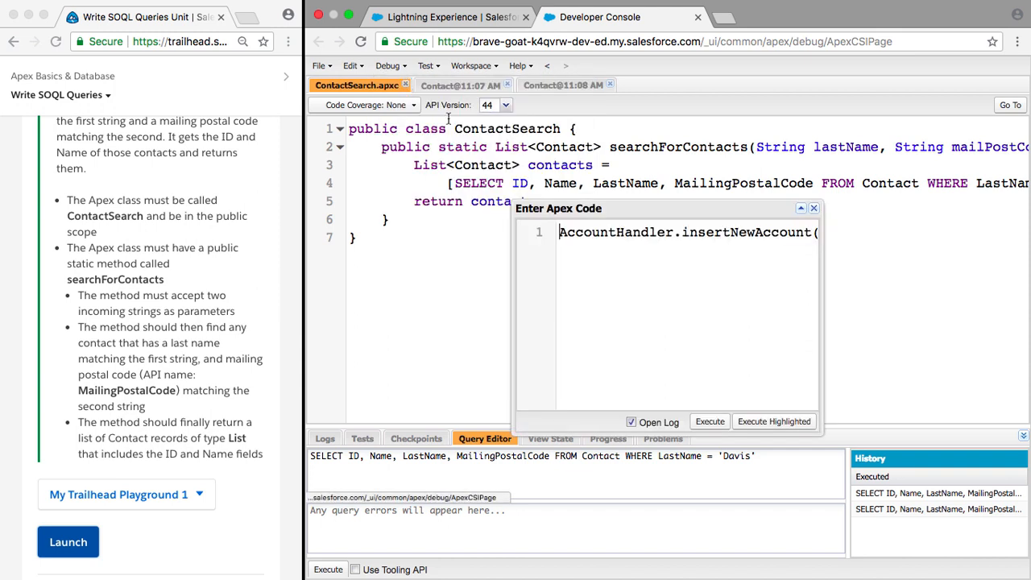
text('');)
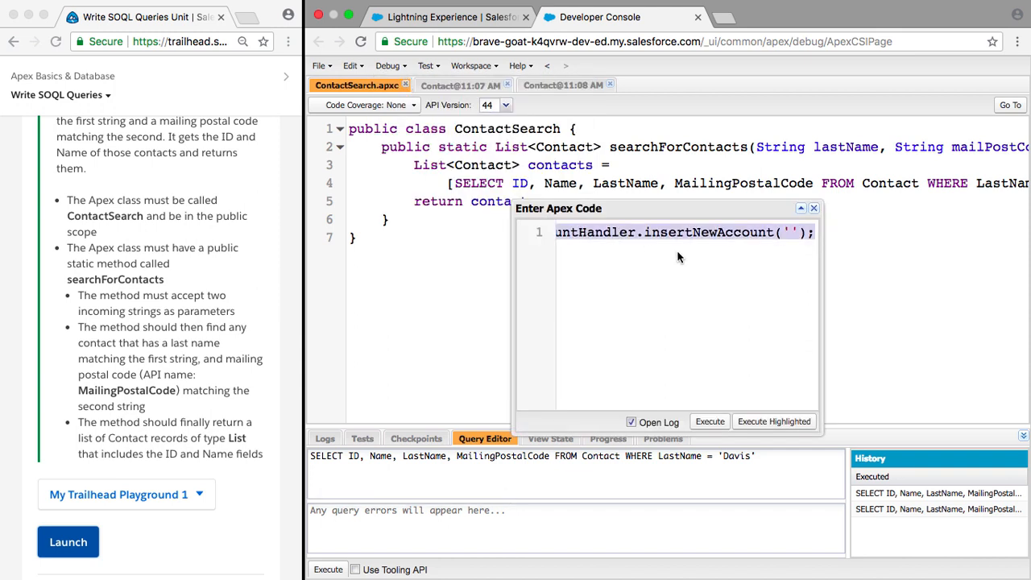
text(ContactSearch.)
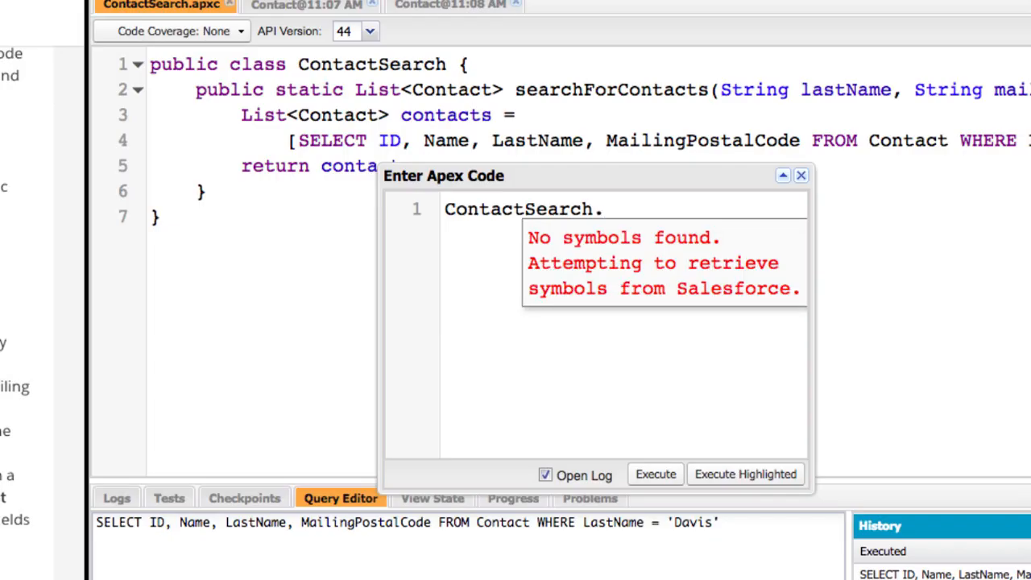
text(searchForContacts(l)
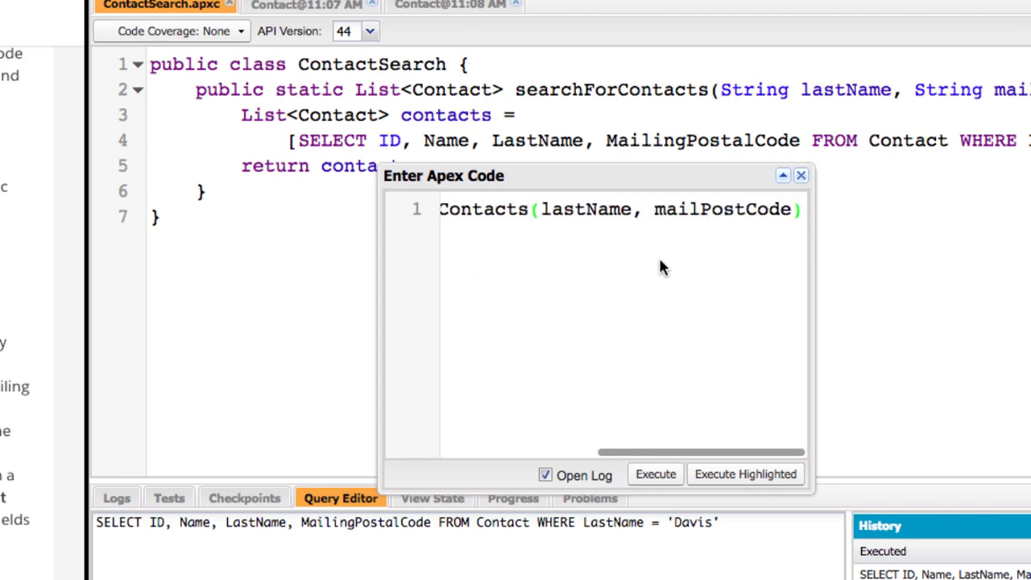
click(308, 5)
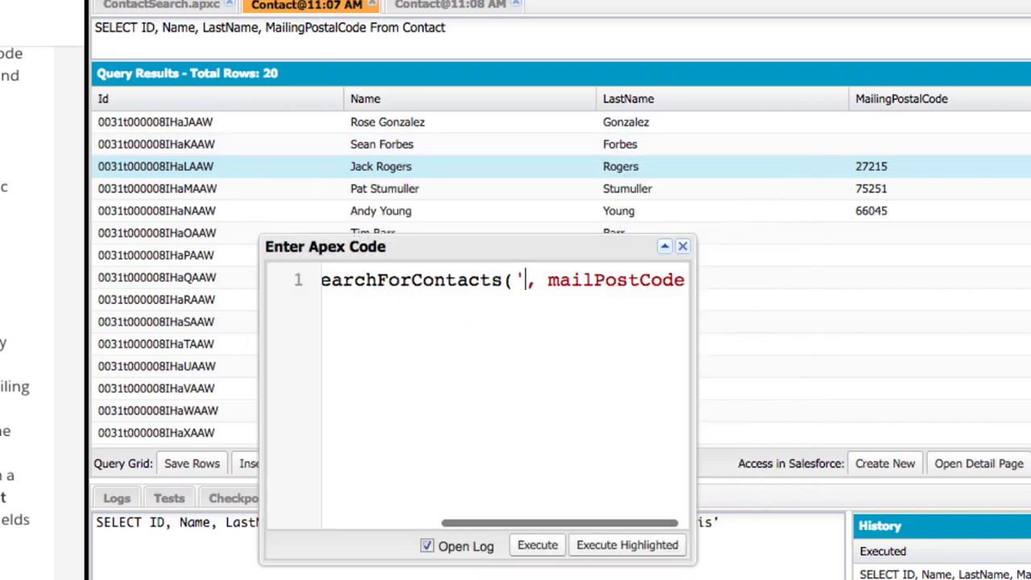
text(Ro)
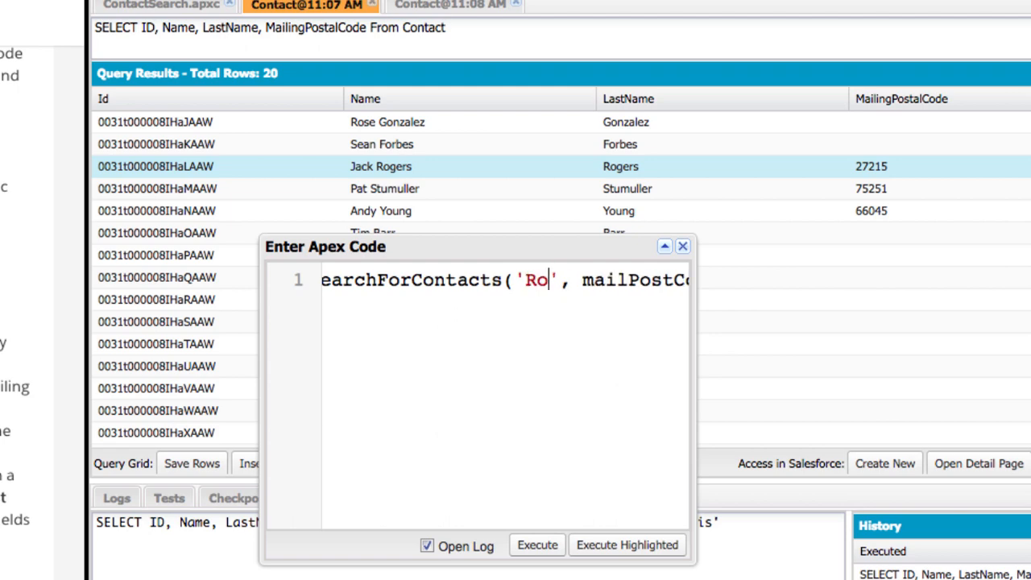
text(gers)
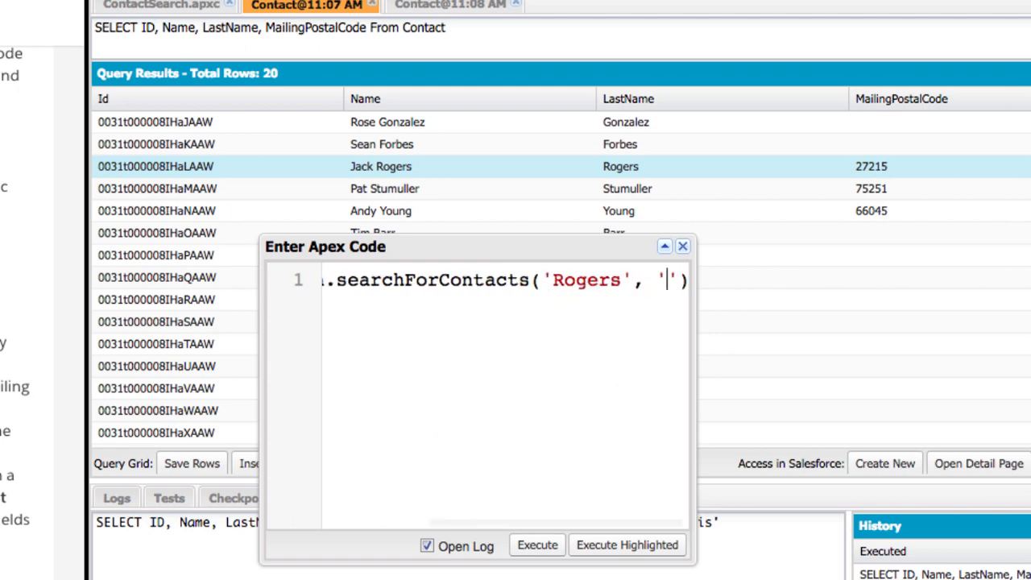
text(2)
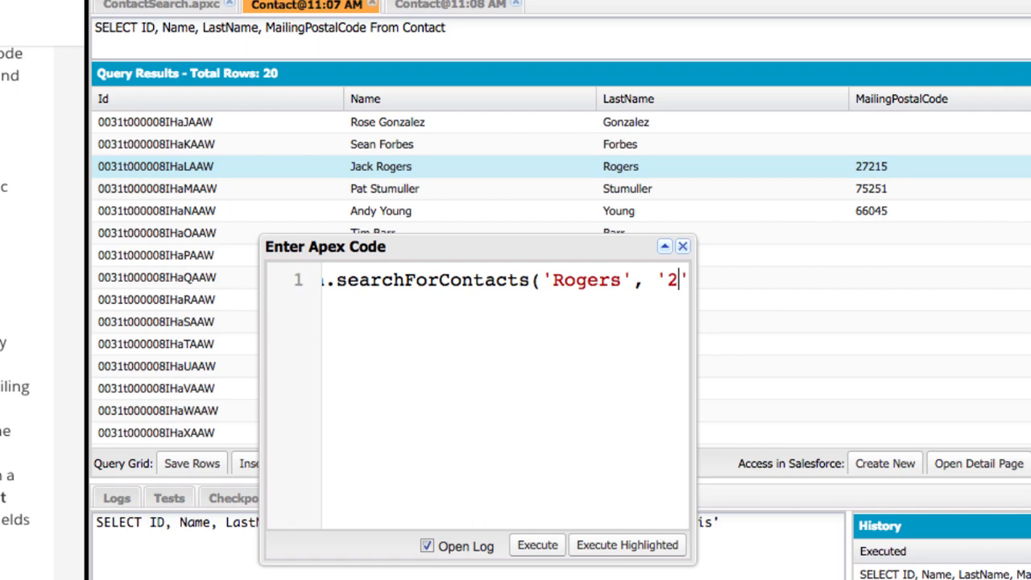
text(7215)
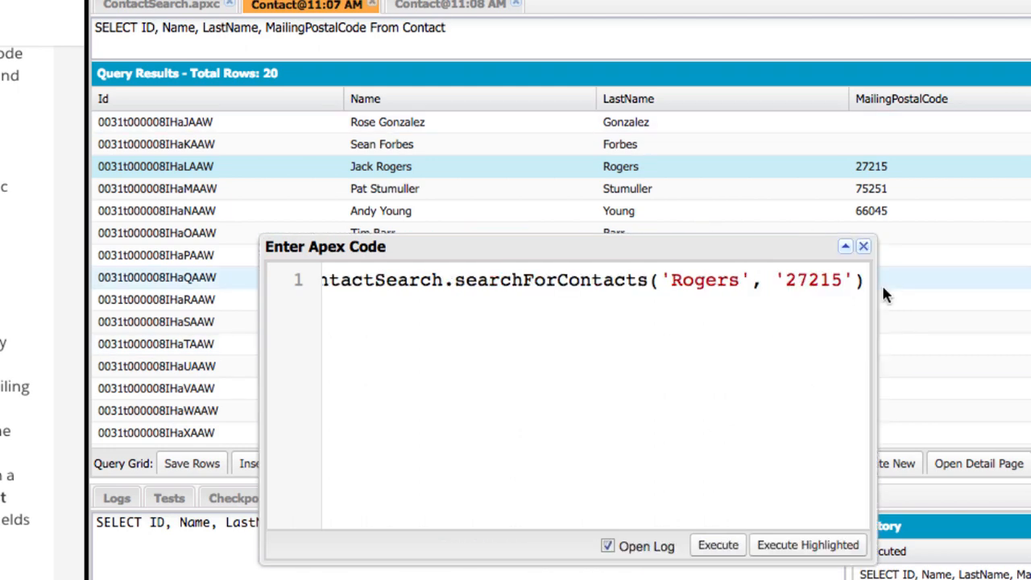
text(;)
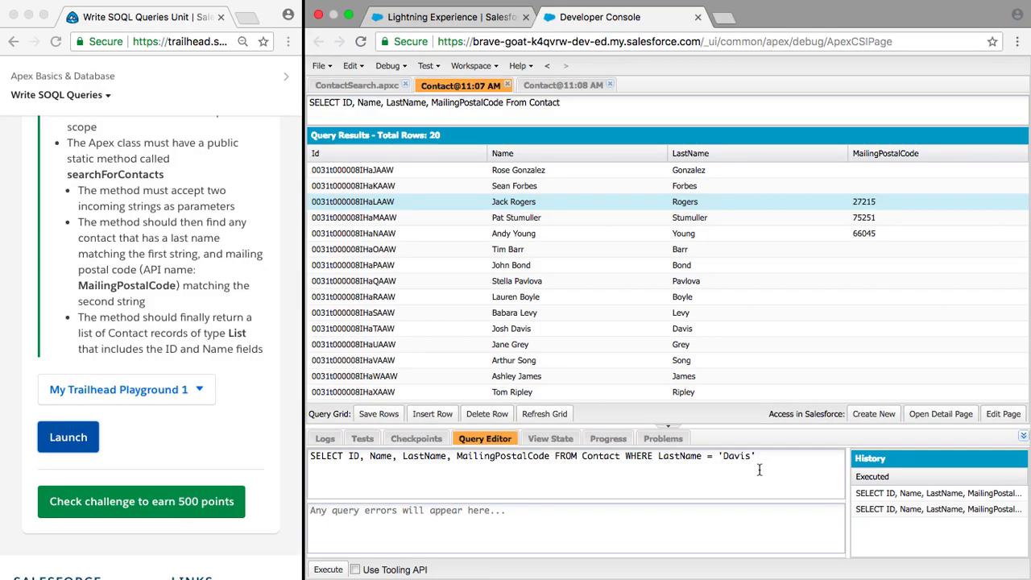
Filter the anonymous run's log to Debug Only, then return to the ContactSearch class below the query.
click(327, 569)
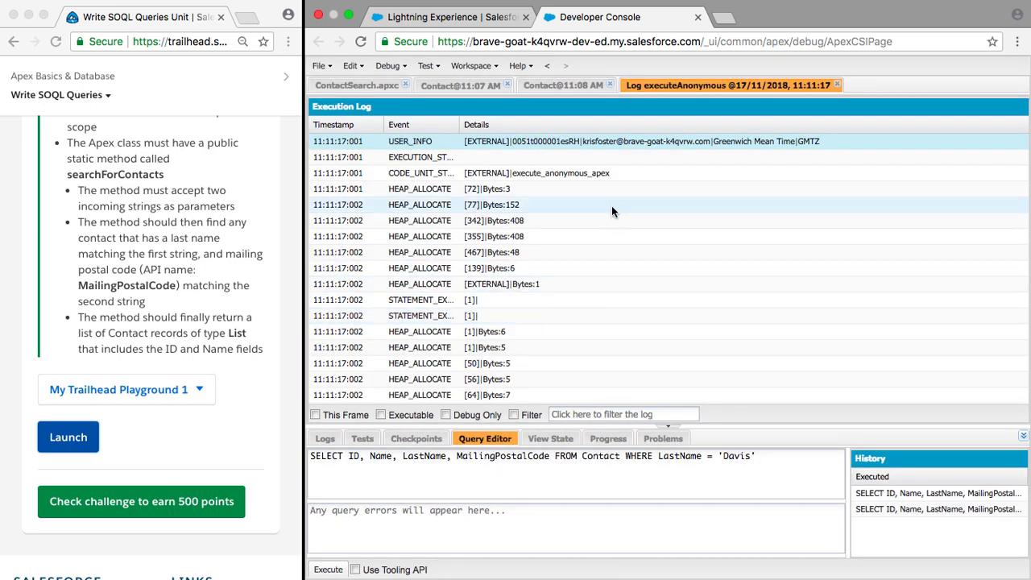
mouse_move(448, 414)
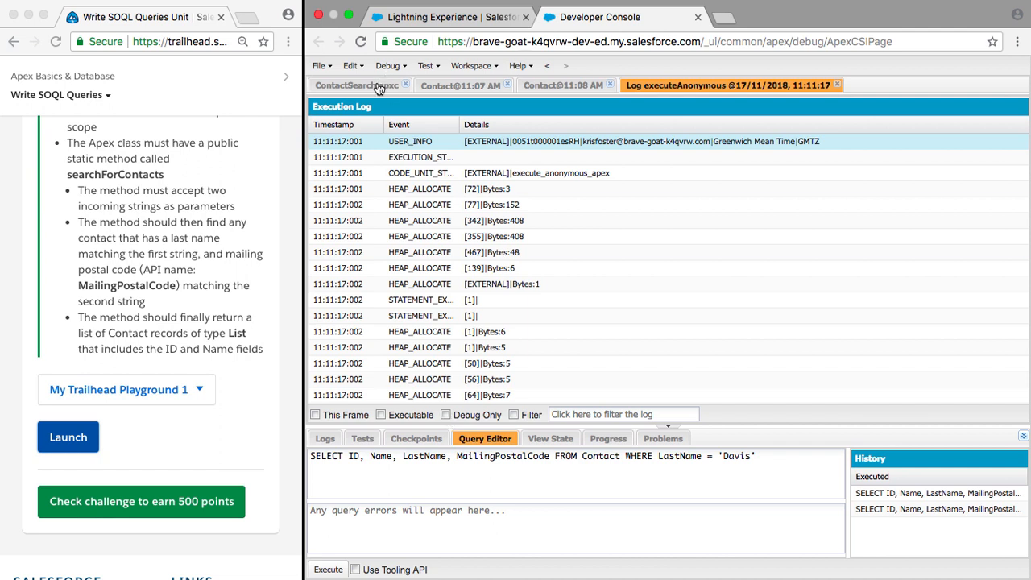
click(446, 415)
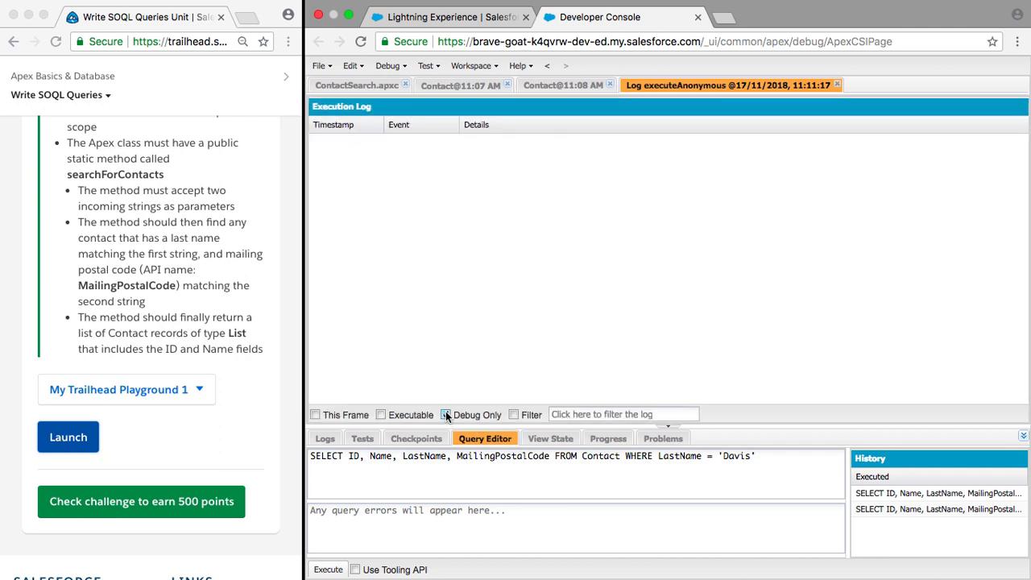
click(445, 414)
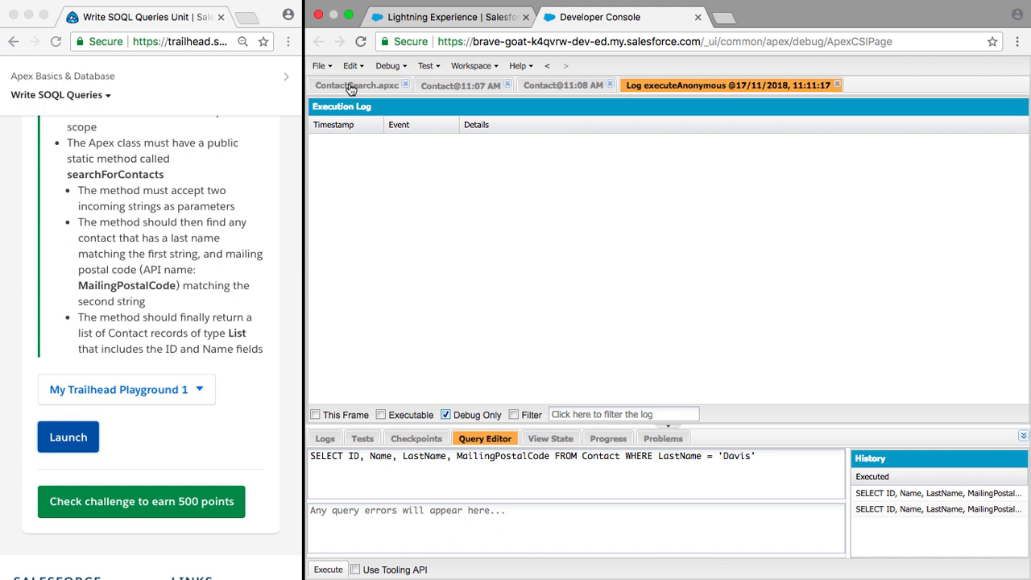
click(358, 85)
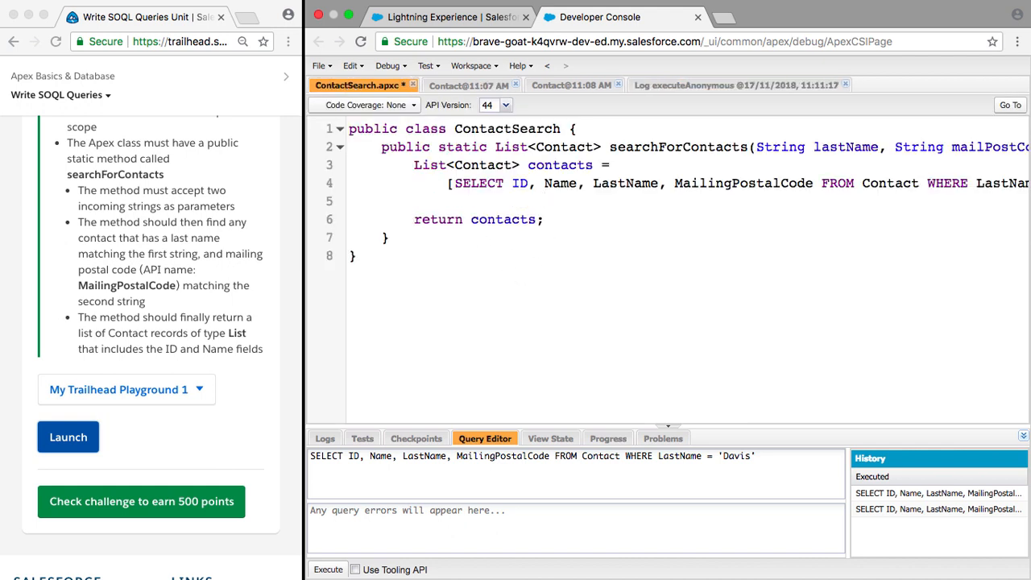
Add System.debug('Found Contacts: ' + contacts); before the return line in searchForContacts.
text(System.debug('F');)
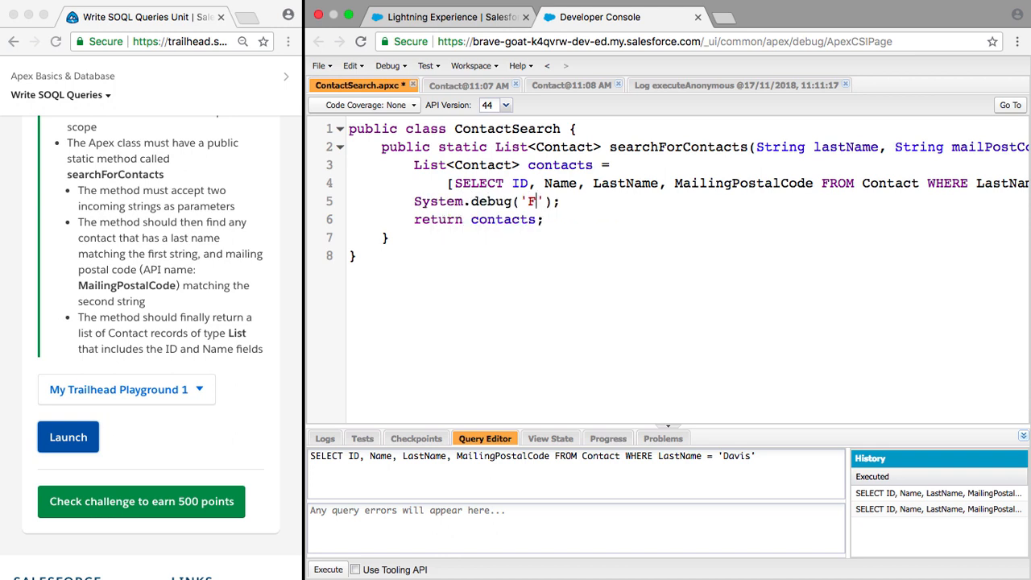
text(ound Contacts:)
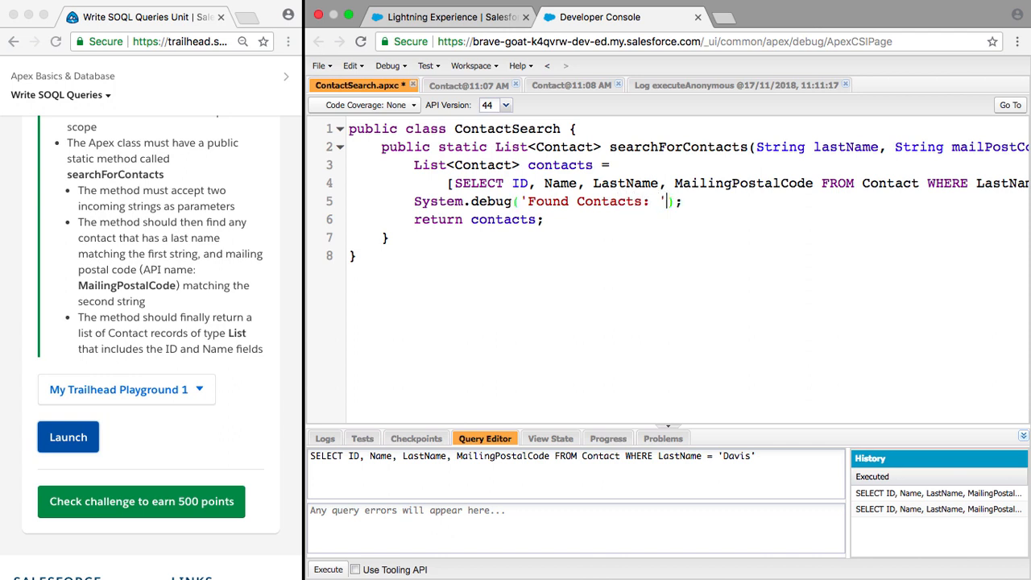
text(+ conta)
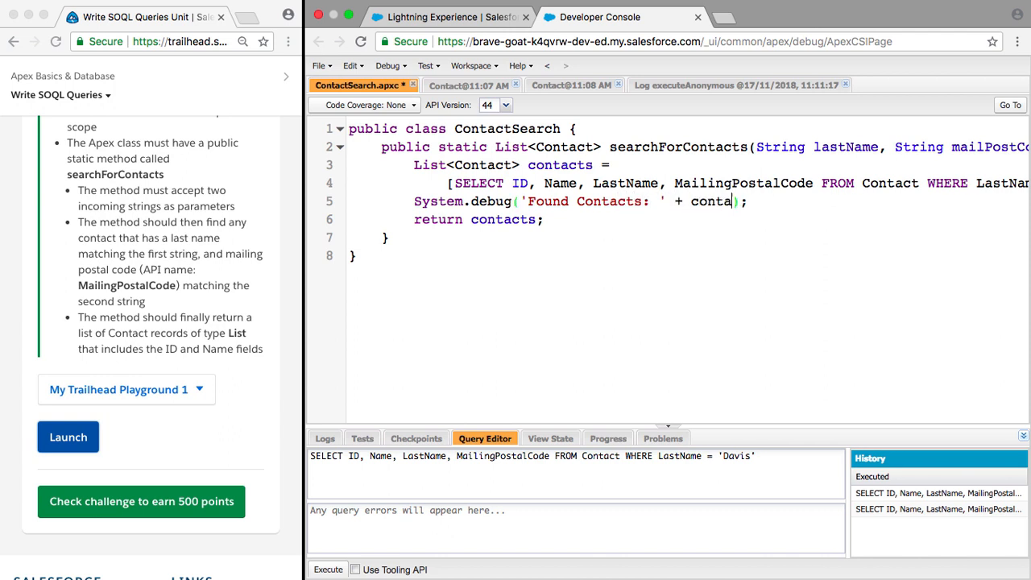
text(cts)
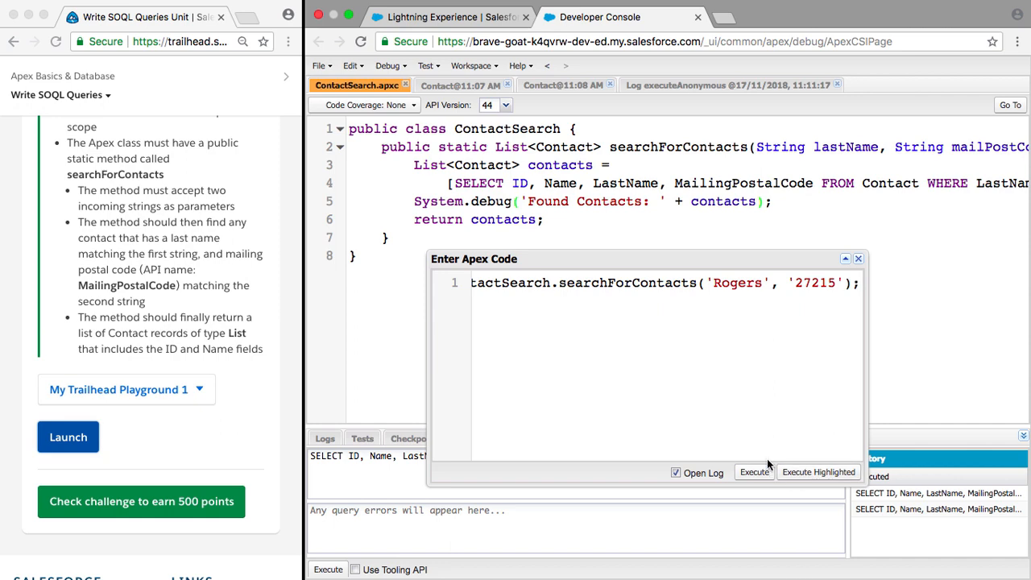
click(753, 471)
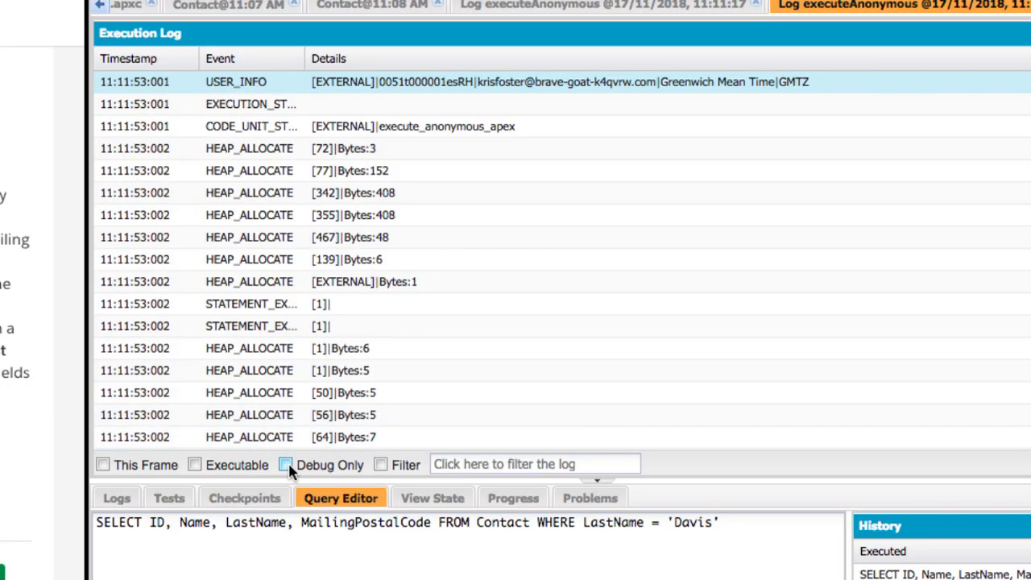
click(285, 465)
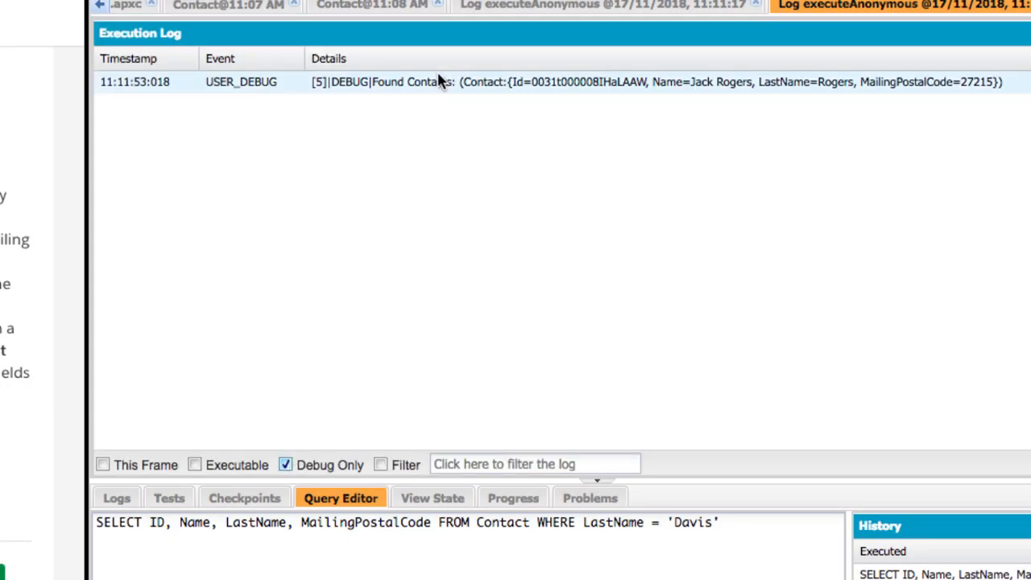
double_click(564, 81)
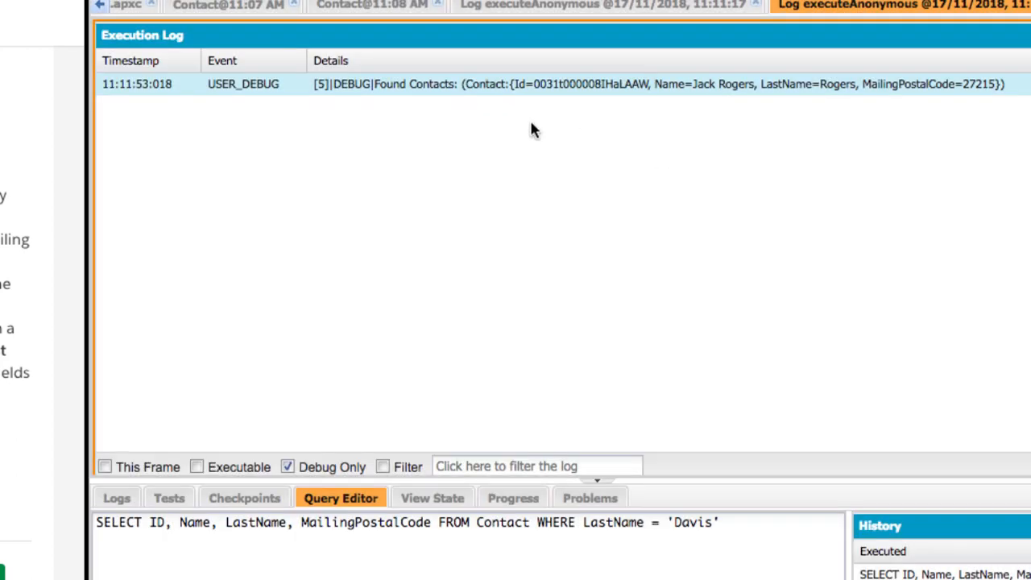
click(371, 5)
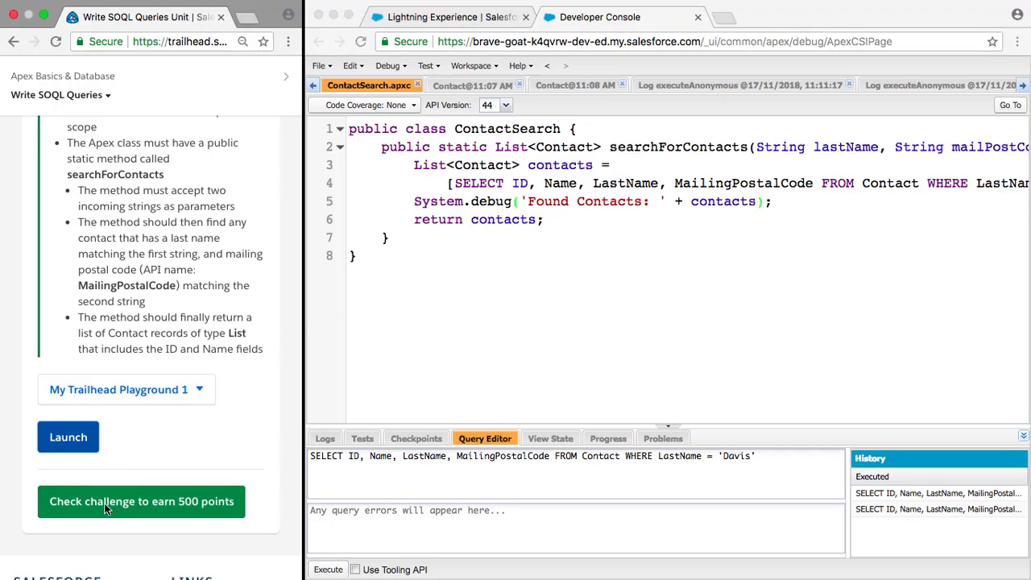
Submit the Write SOQL Queries challenge for verification to earn 500 points.
click(140, 501)
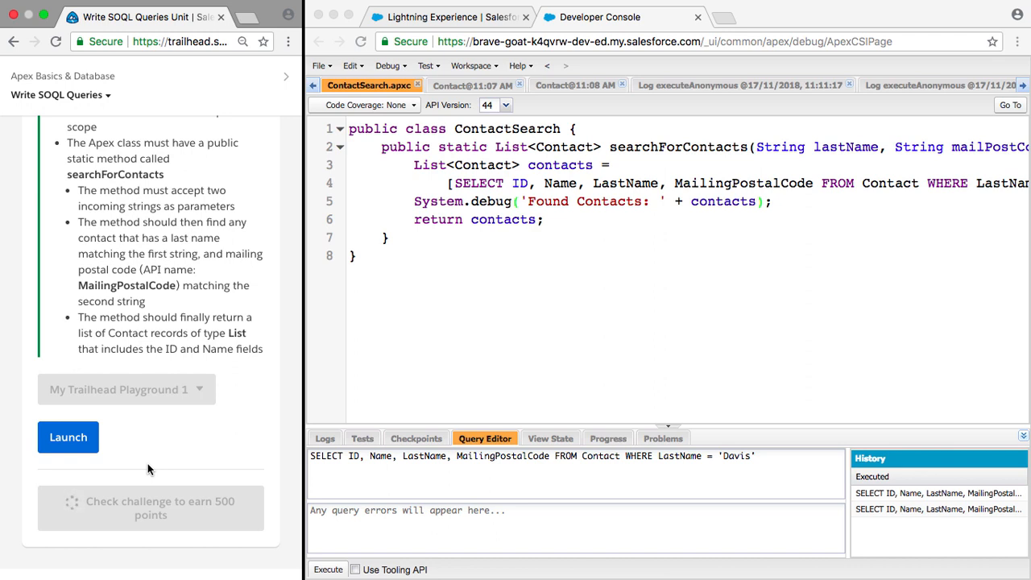
mouse_move(315, 400)
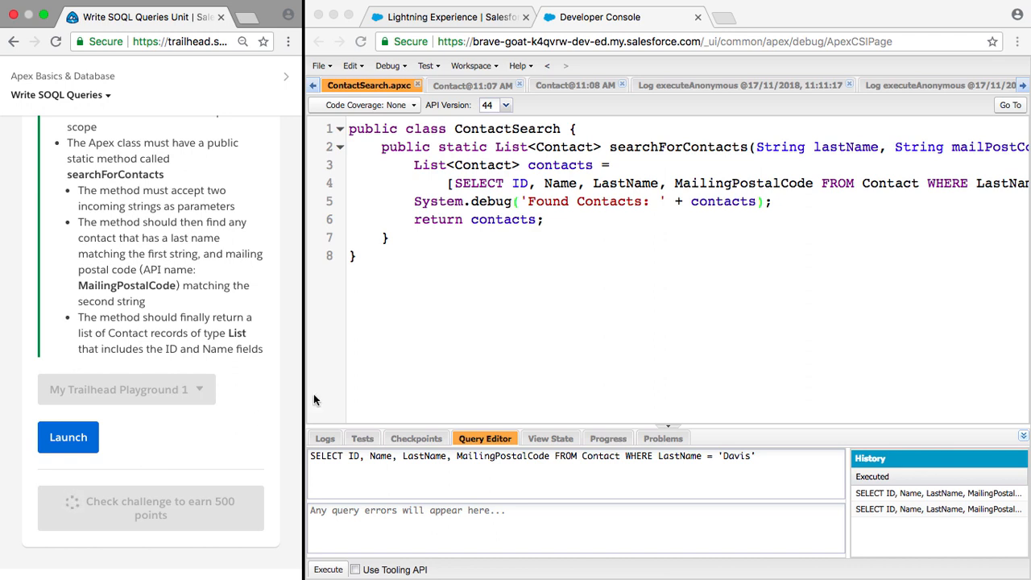
click(150, 507)
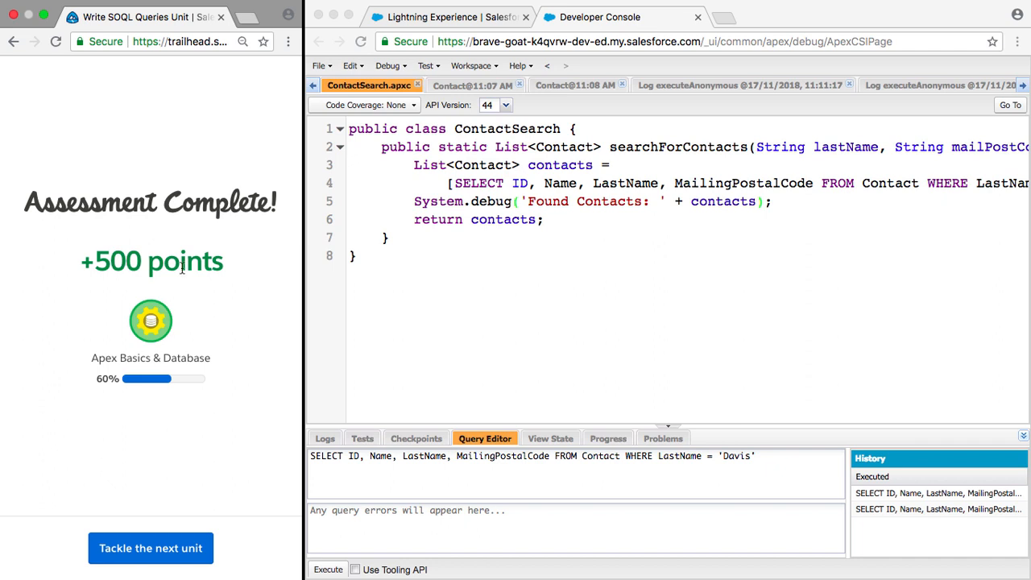
mouse_move(245, 307)
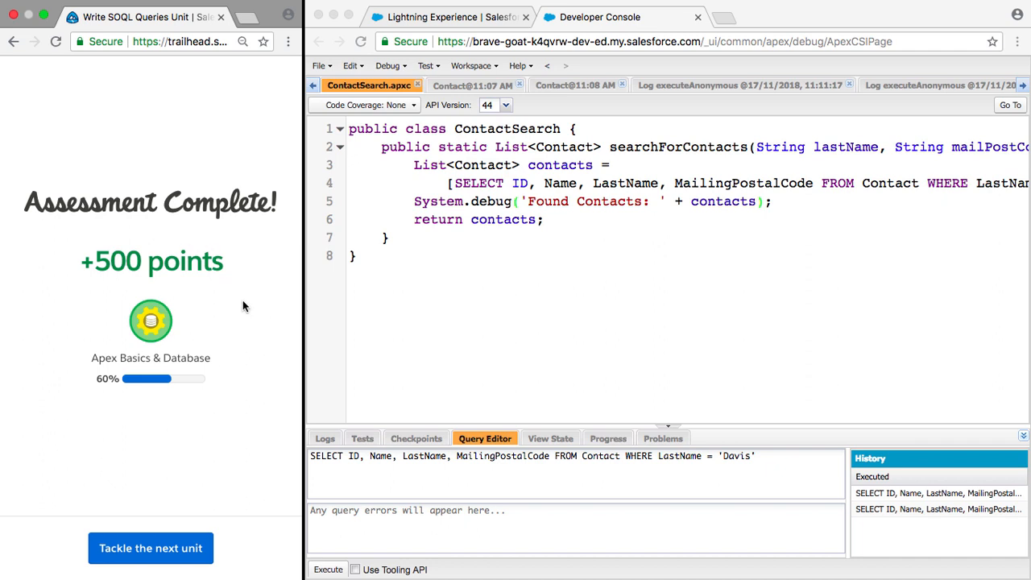